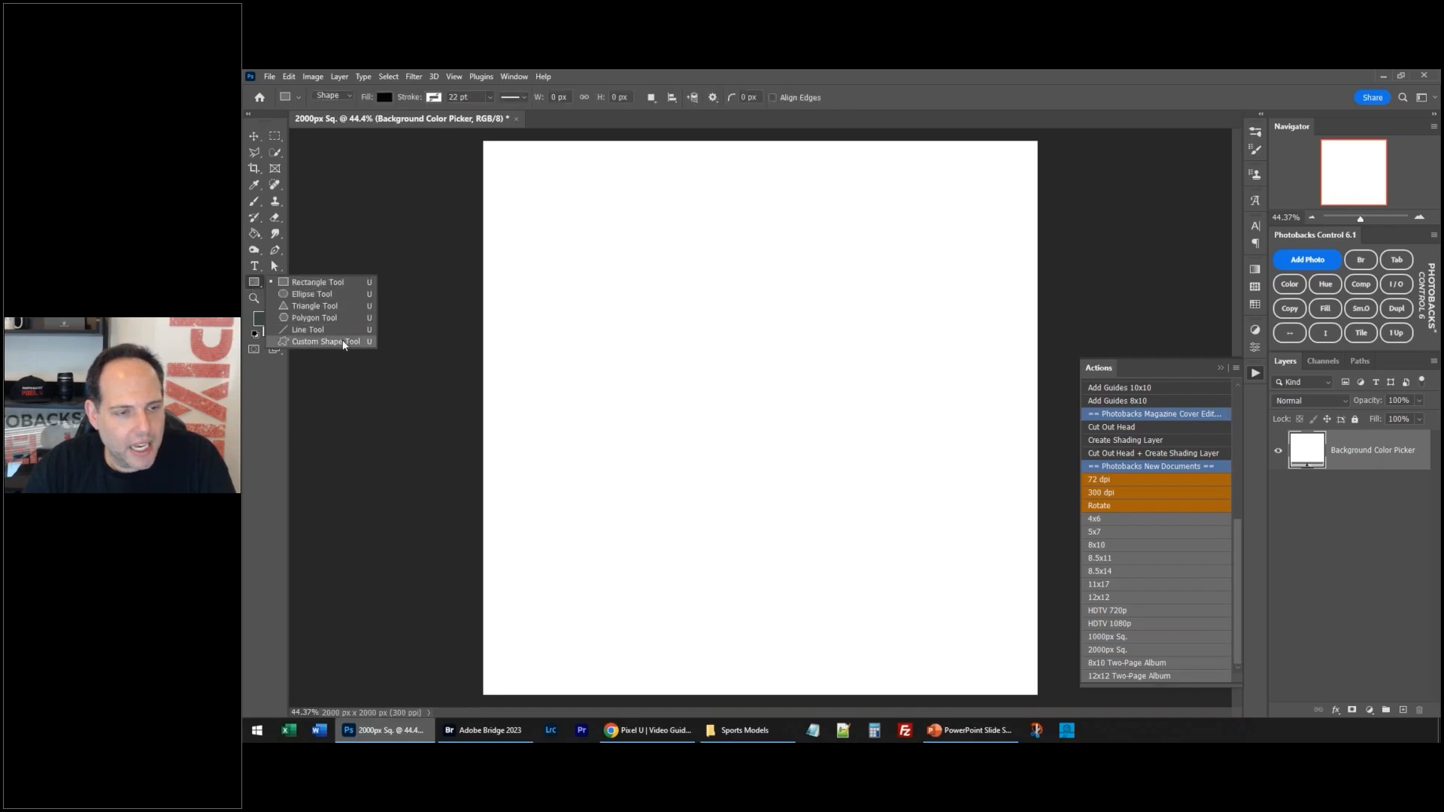
Step: Pick the Custom Shape Tool and expand the Photobacks United States of America shapes
{"action": "left_click", "coordinate": [323, 341]}
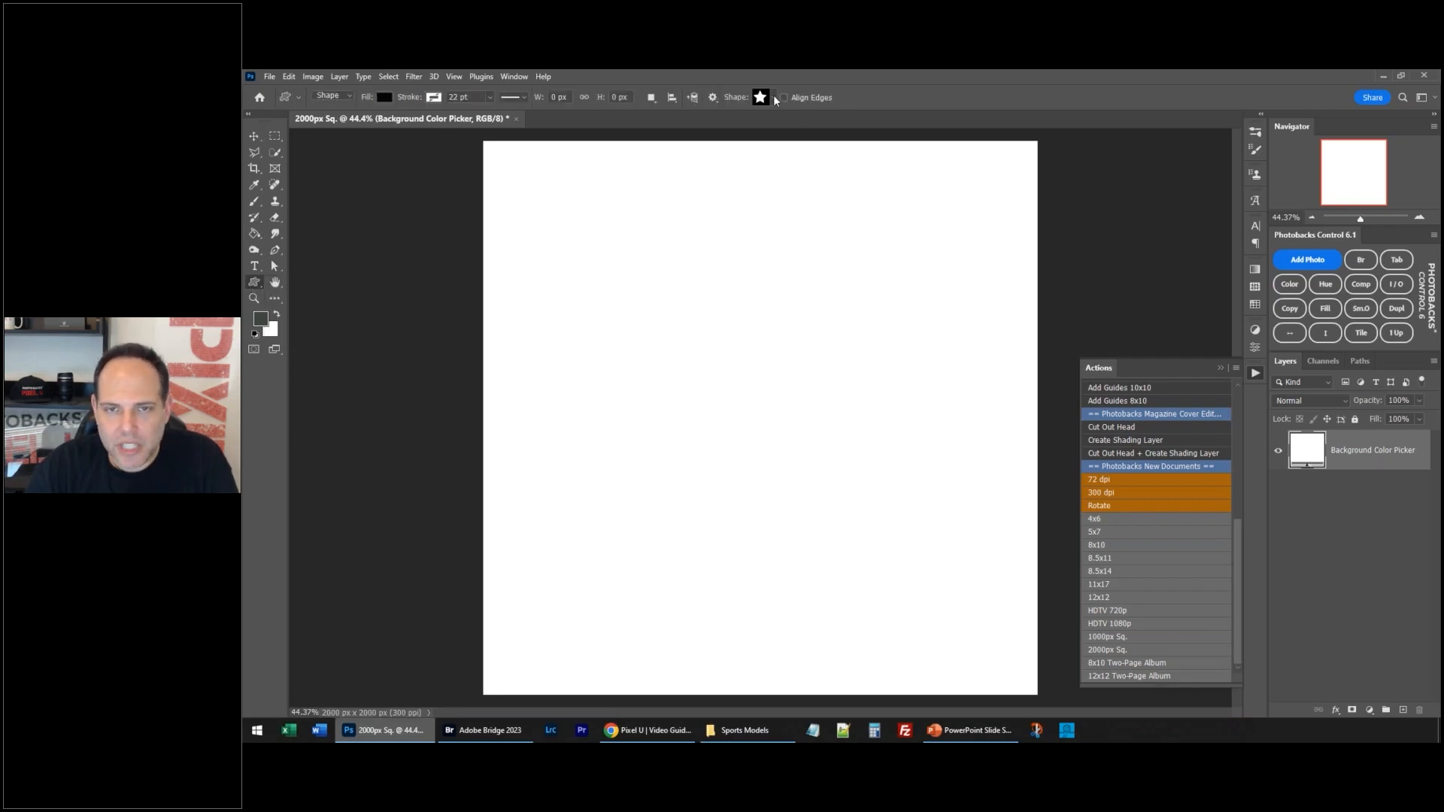
{"action": "left_click", "coordinate": [772, 97]}
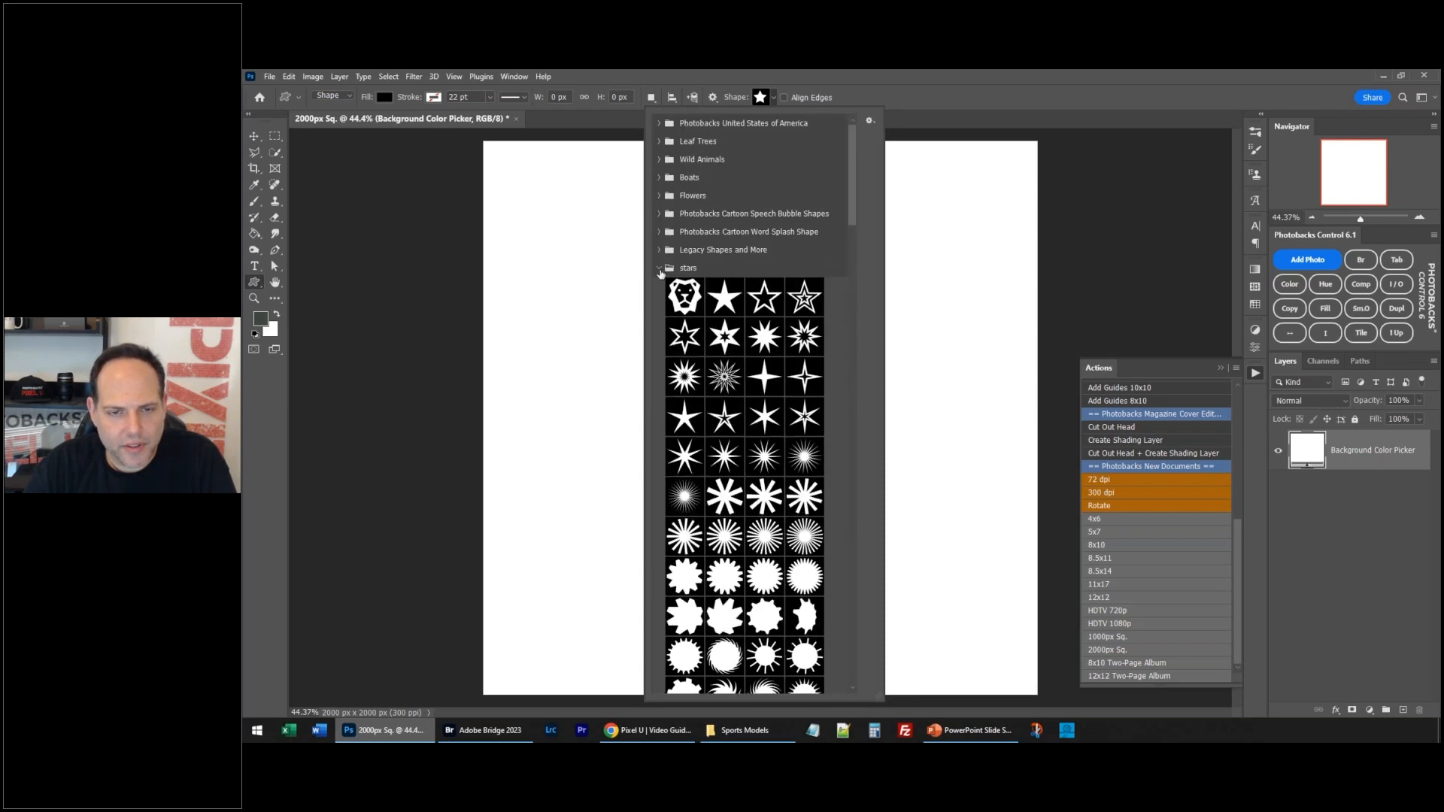
{"action": "left_click", "coordinate": [660, 267]}
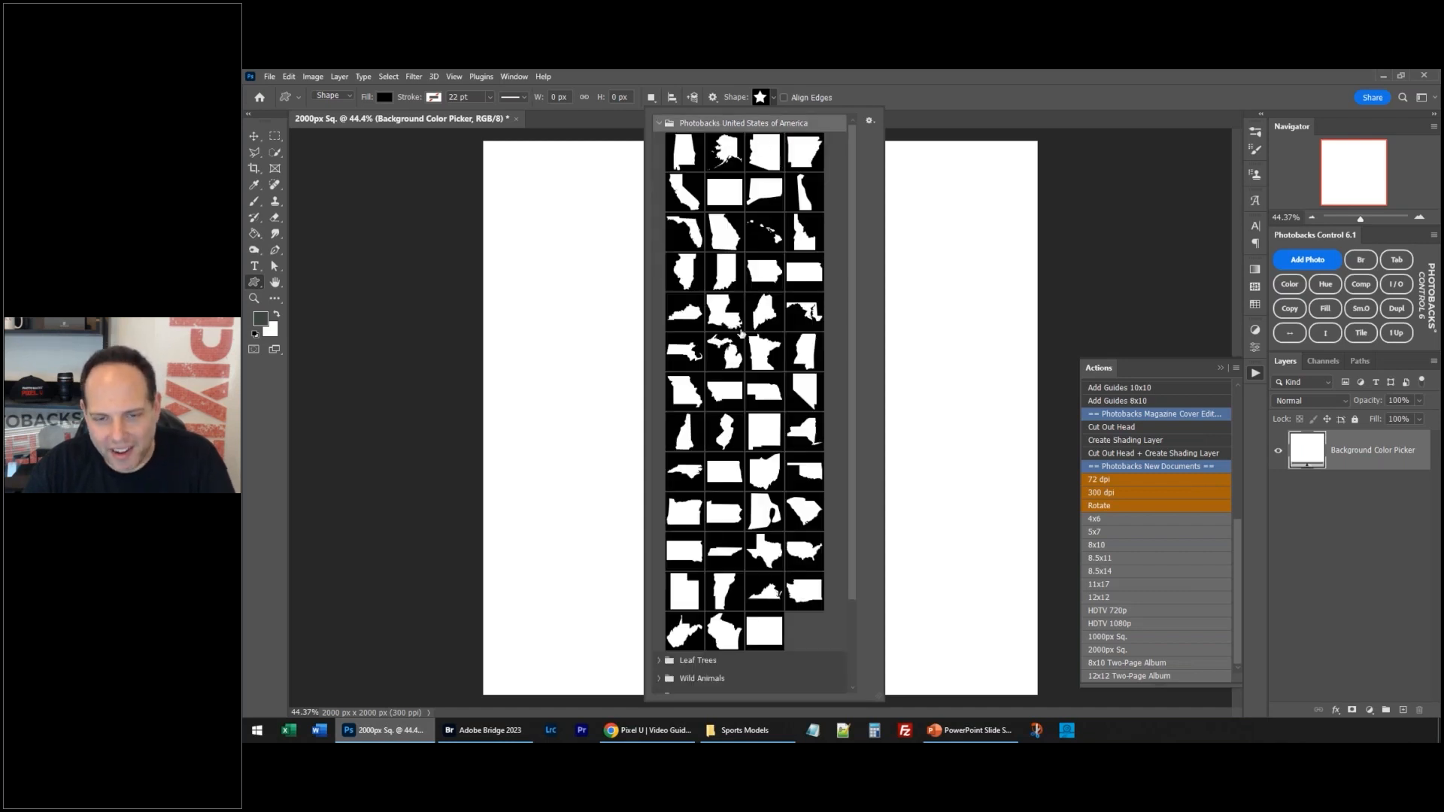
{"action": "mouse_move", "coordinate": [741, 345]}
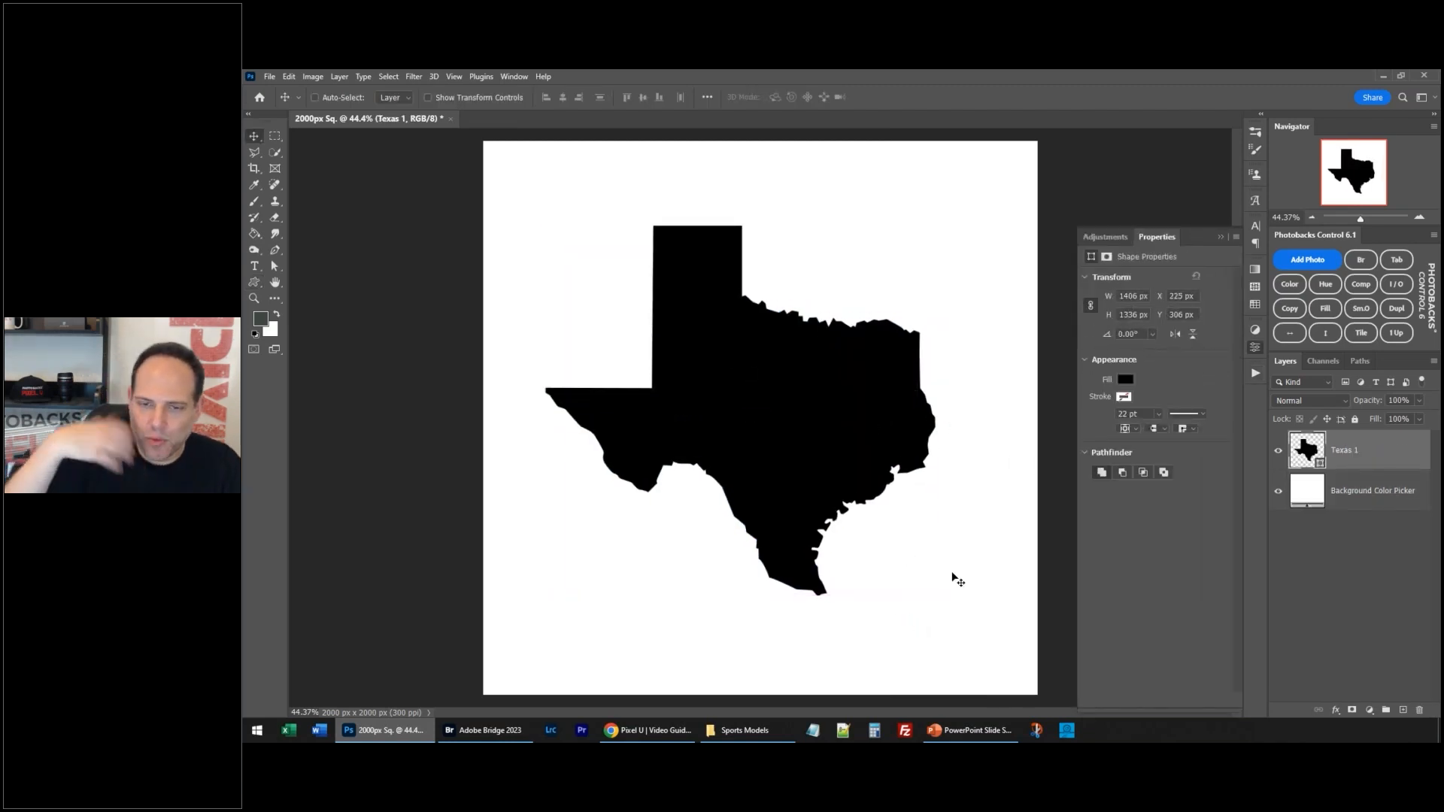
{"action": "mouse_move", "coordinate": [760, 440]}
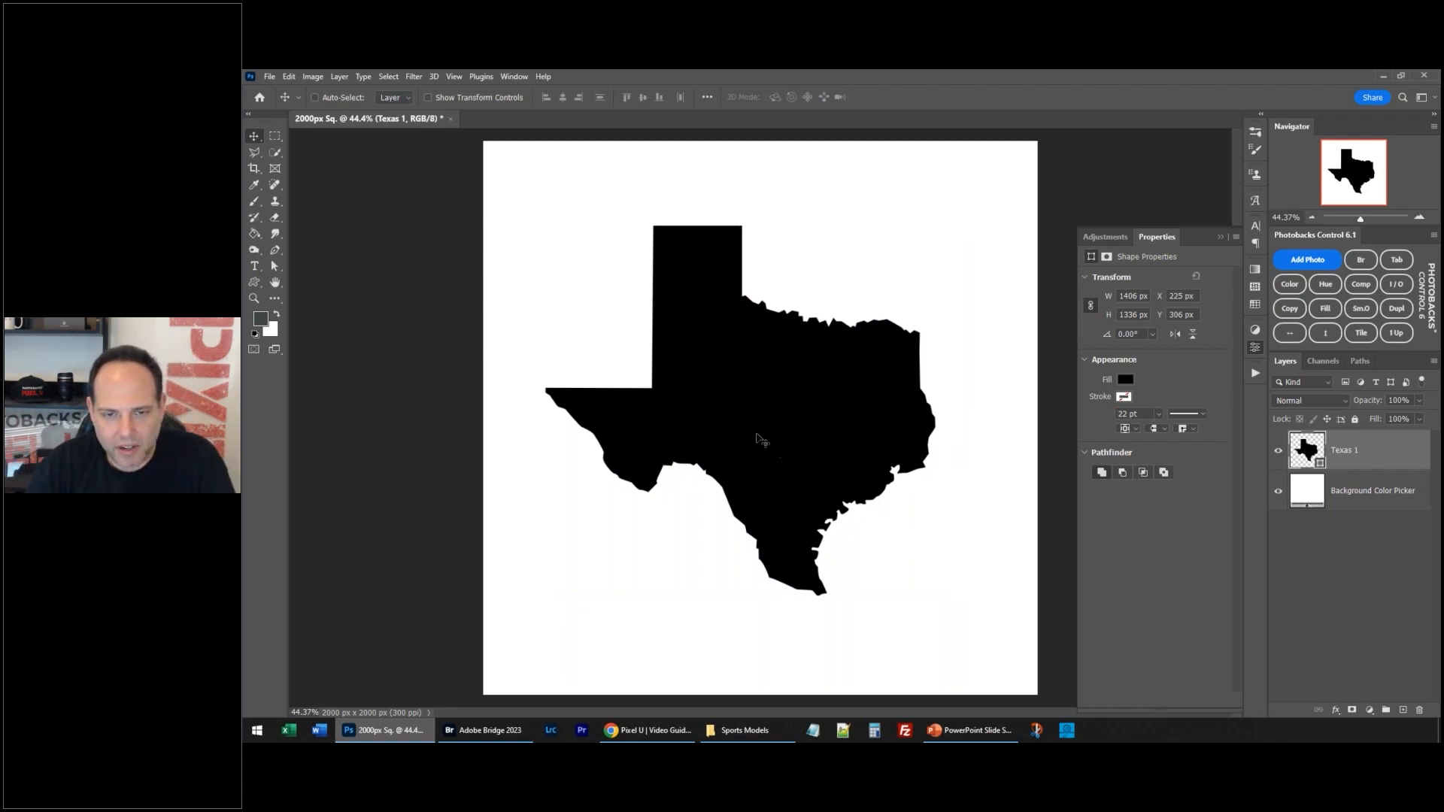
{"action": "mouse_move", "coordinate": [590, 394]}
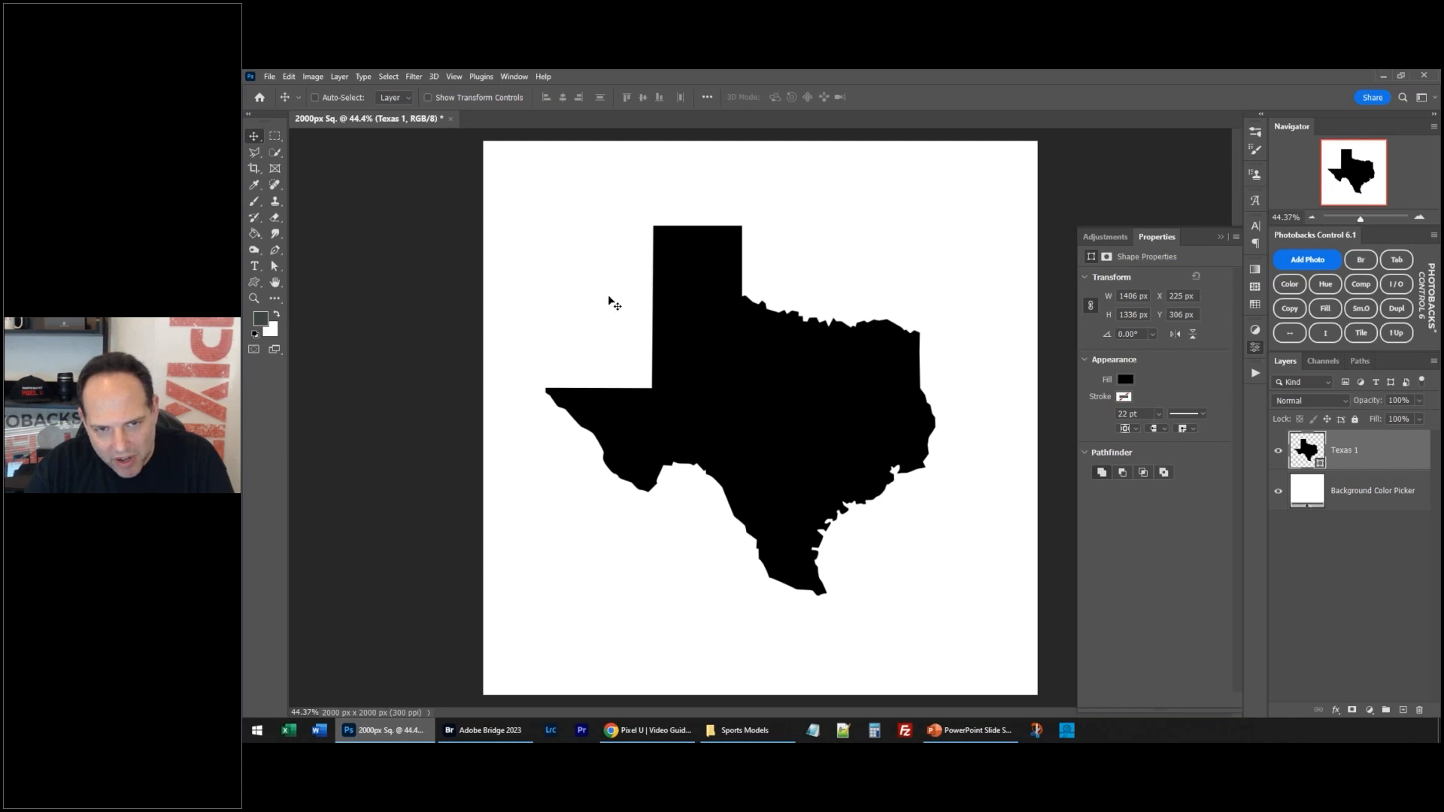
{"action": "mouse_move", "coordinate": [637, 396]}
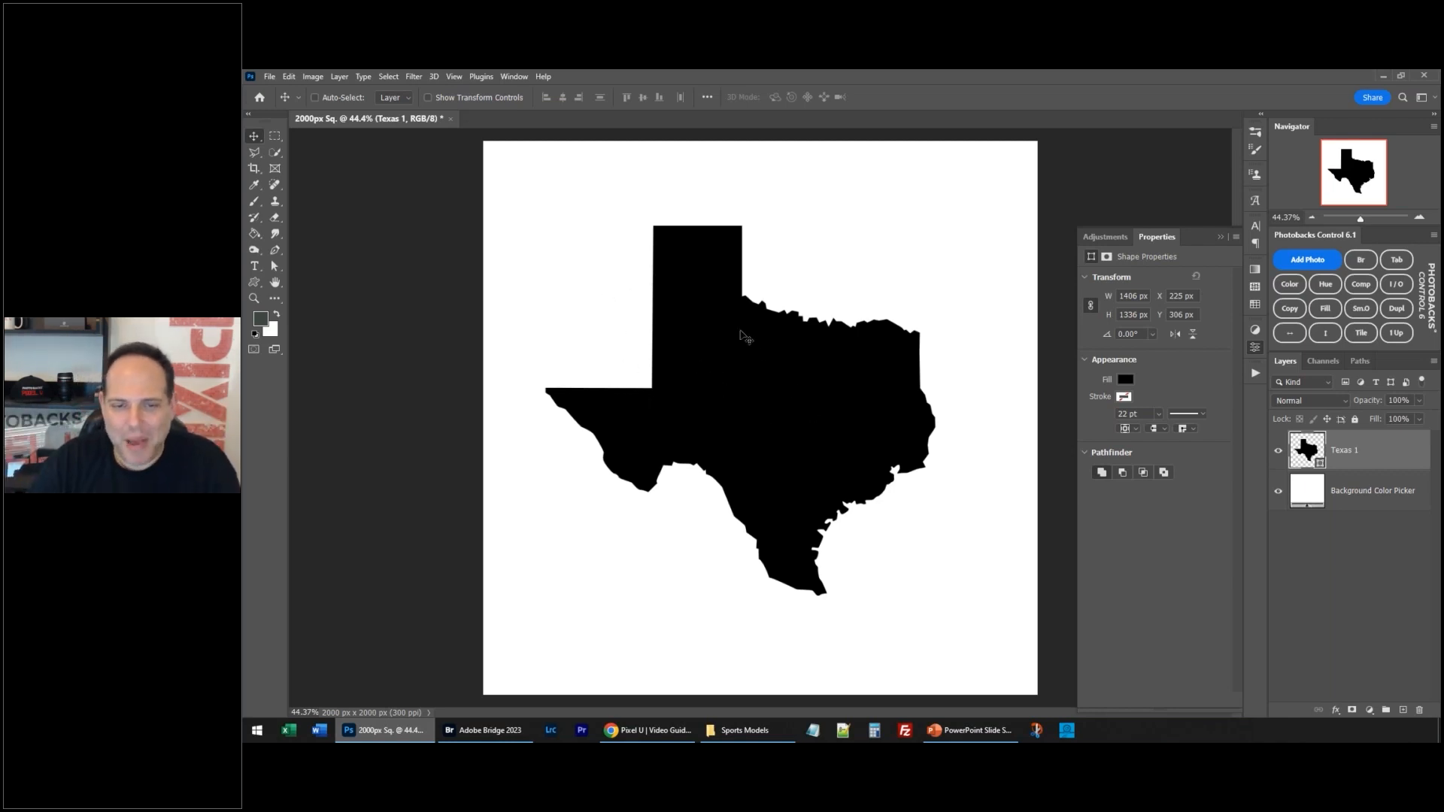
{"action": "mouse_move", "coordinate": [725, 376]}
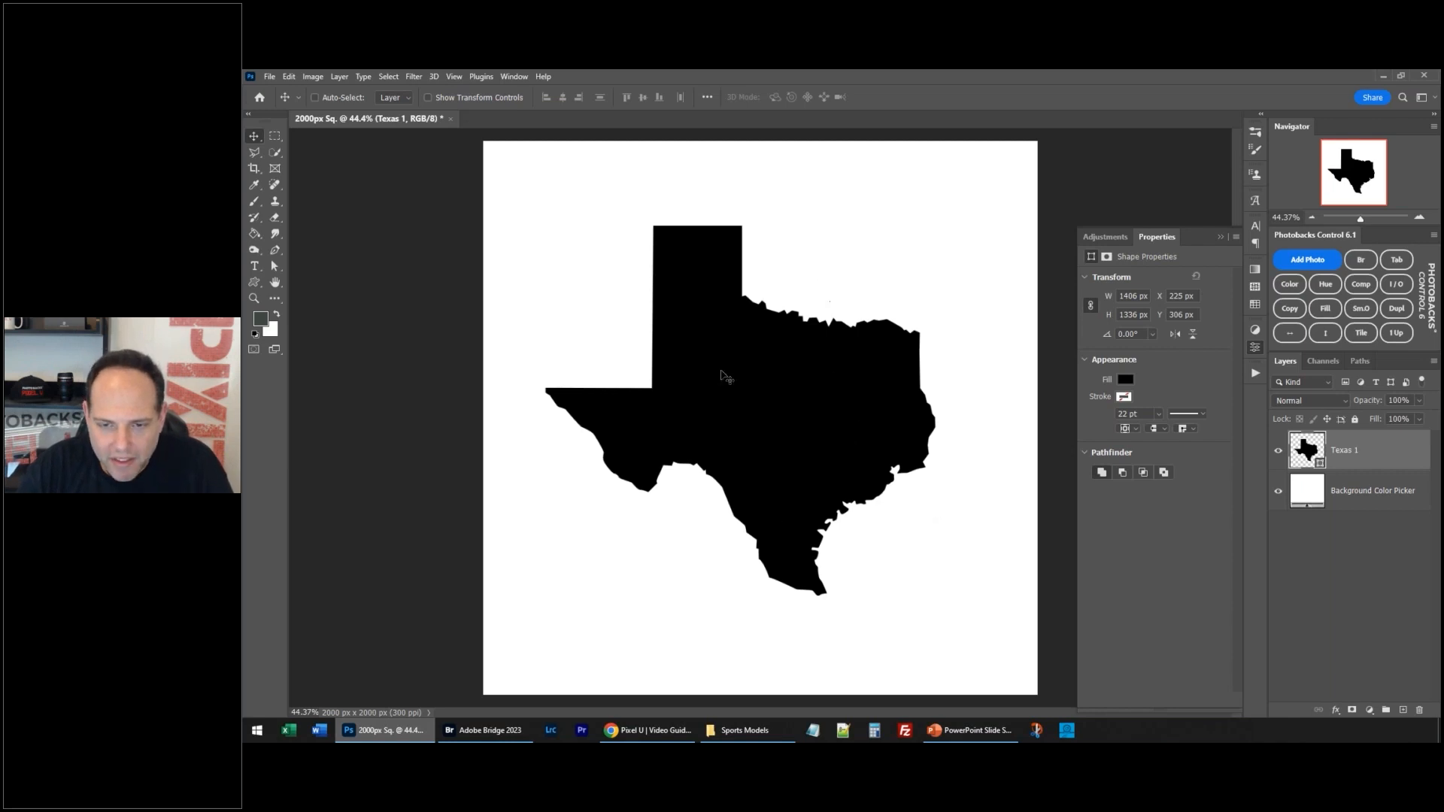
{"action": "mouse_move", "coordinate": [888, 612]}
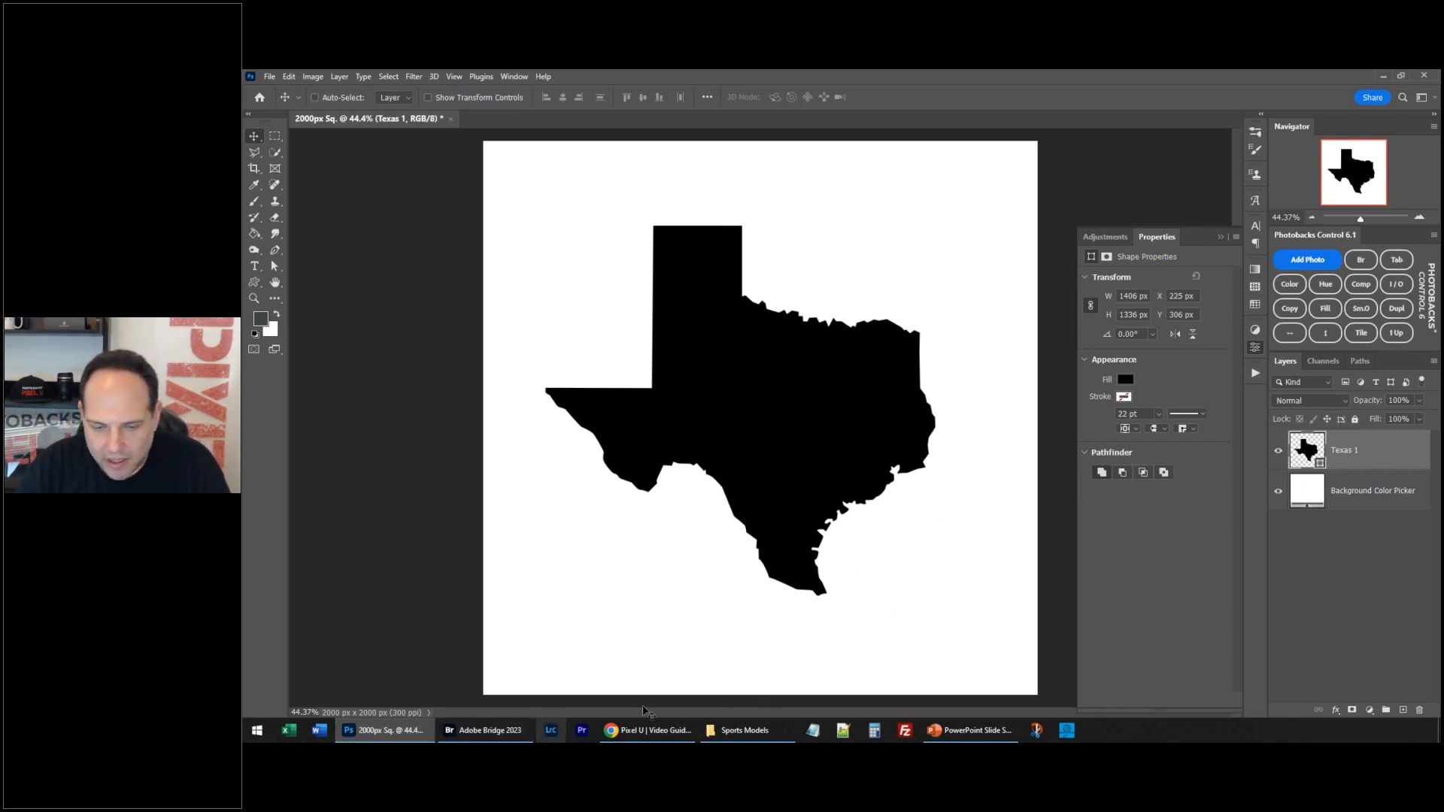
Step: Browse the America Design Kit page's star and stripe patterns in Chrome, then return to Photoshop
{"action": "left_click", "coordinate": [647, 730]}
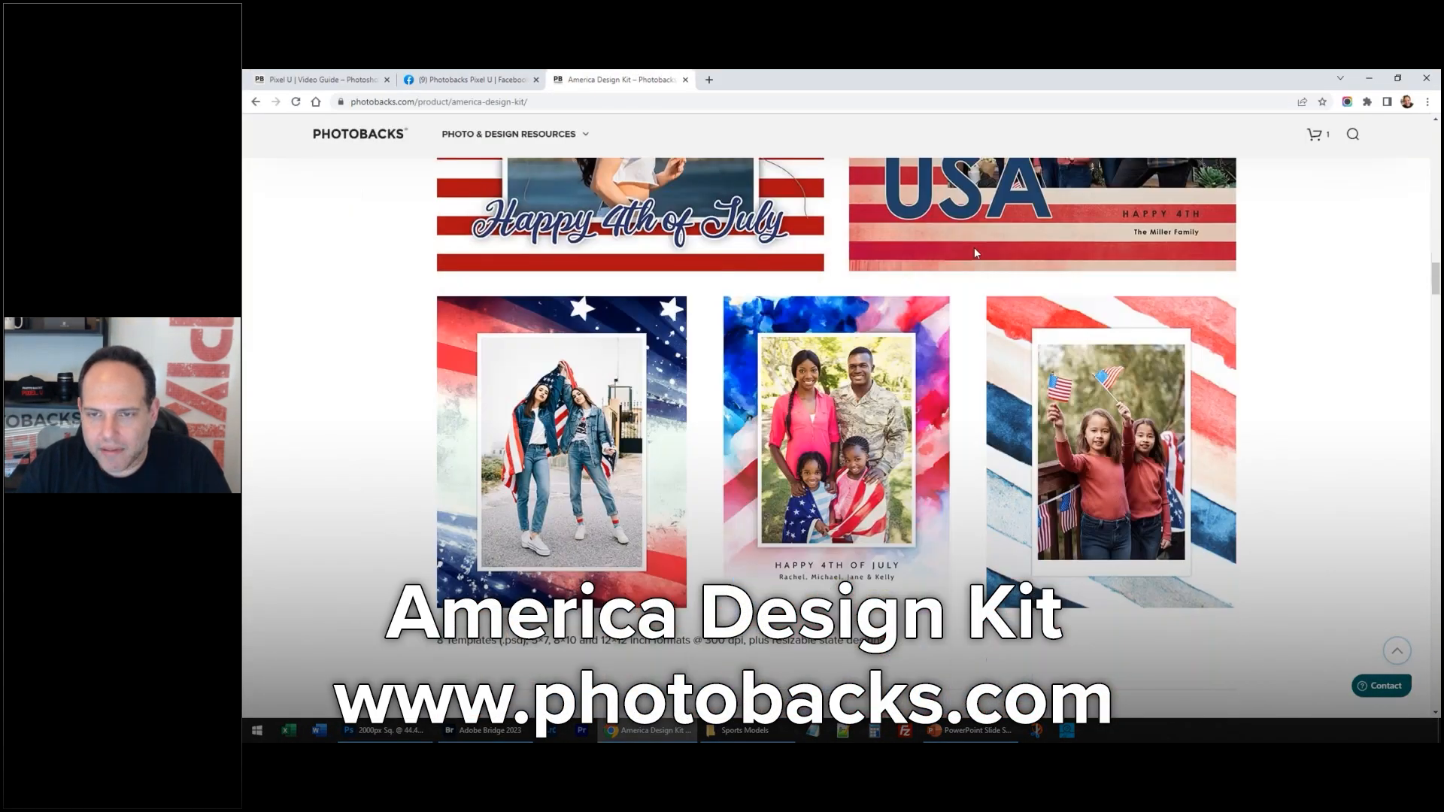
{"action": "scroll", "scroll_direction": "down", "scroll_amount": 3}
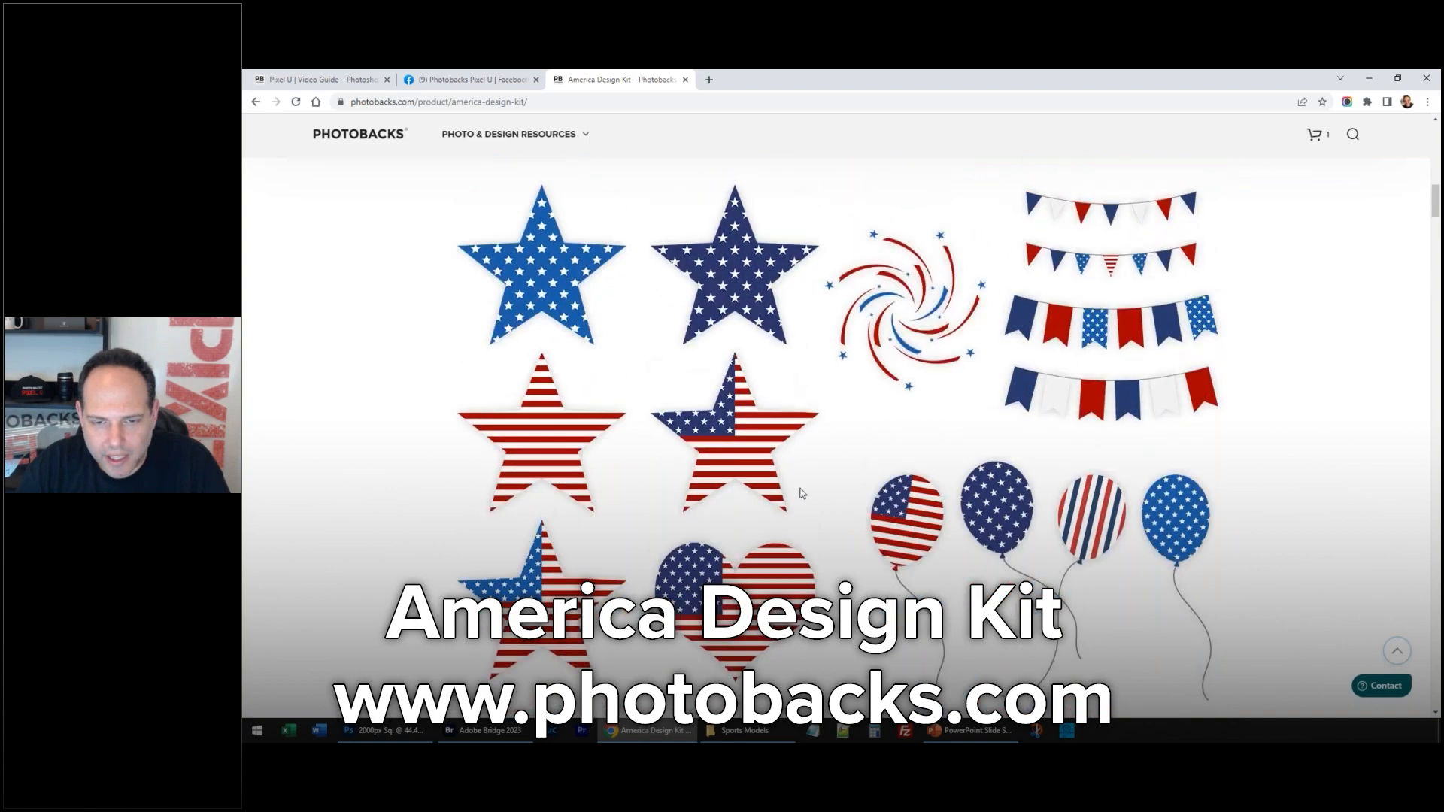
{"action": "scroll", "scroll_direction": "down", "scroll_amount": 3}
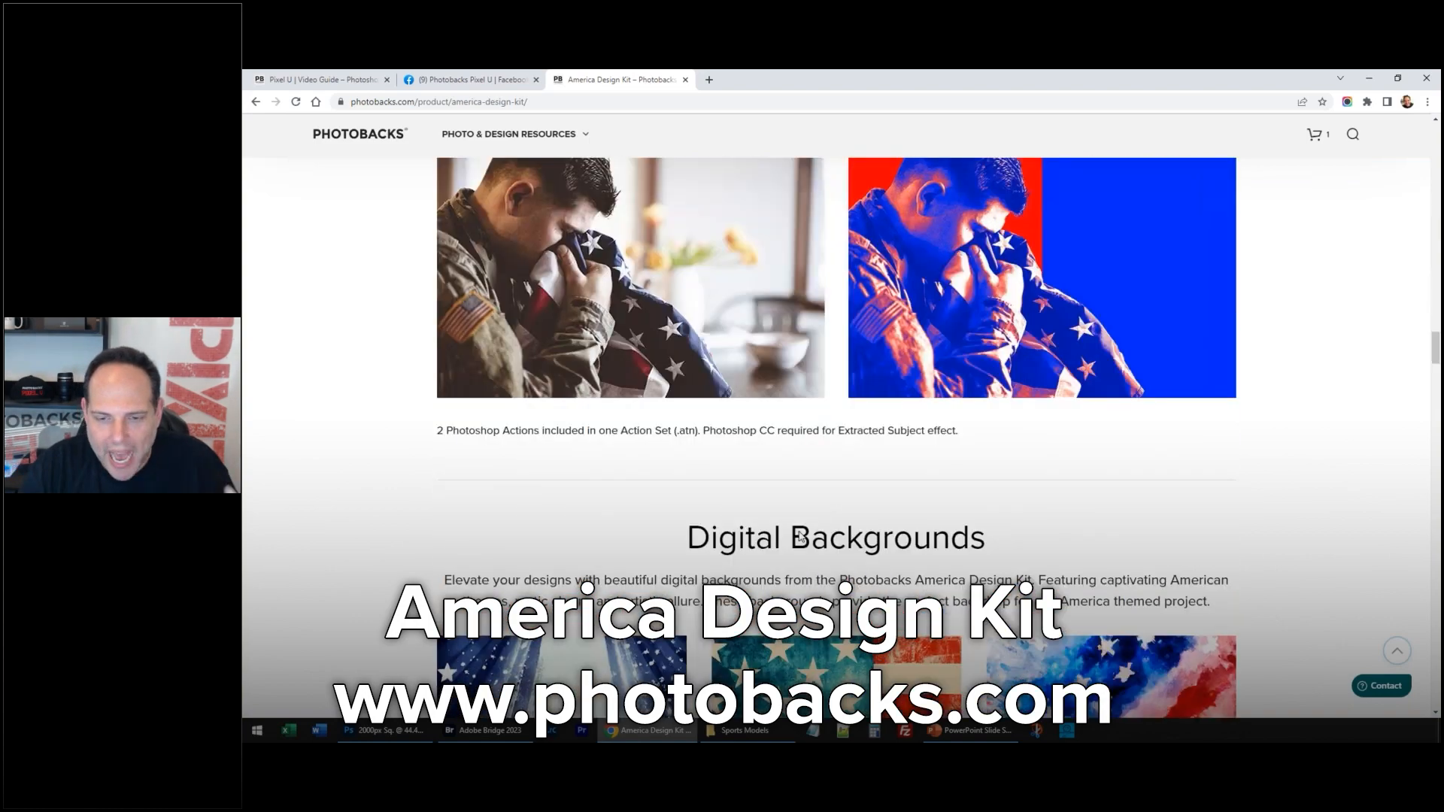
{"action": "scroll", "scroll_direction": "down", "scroll_amount": 3}
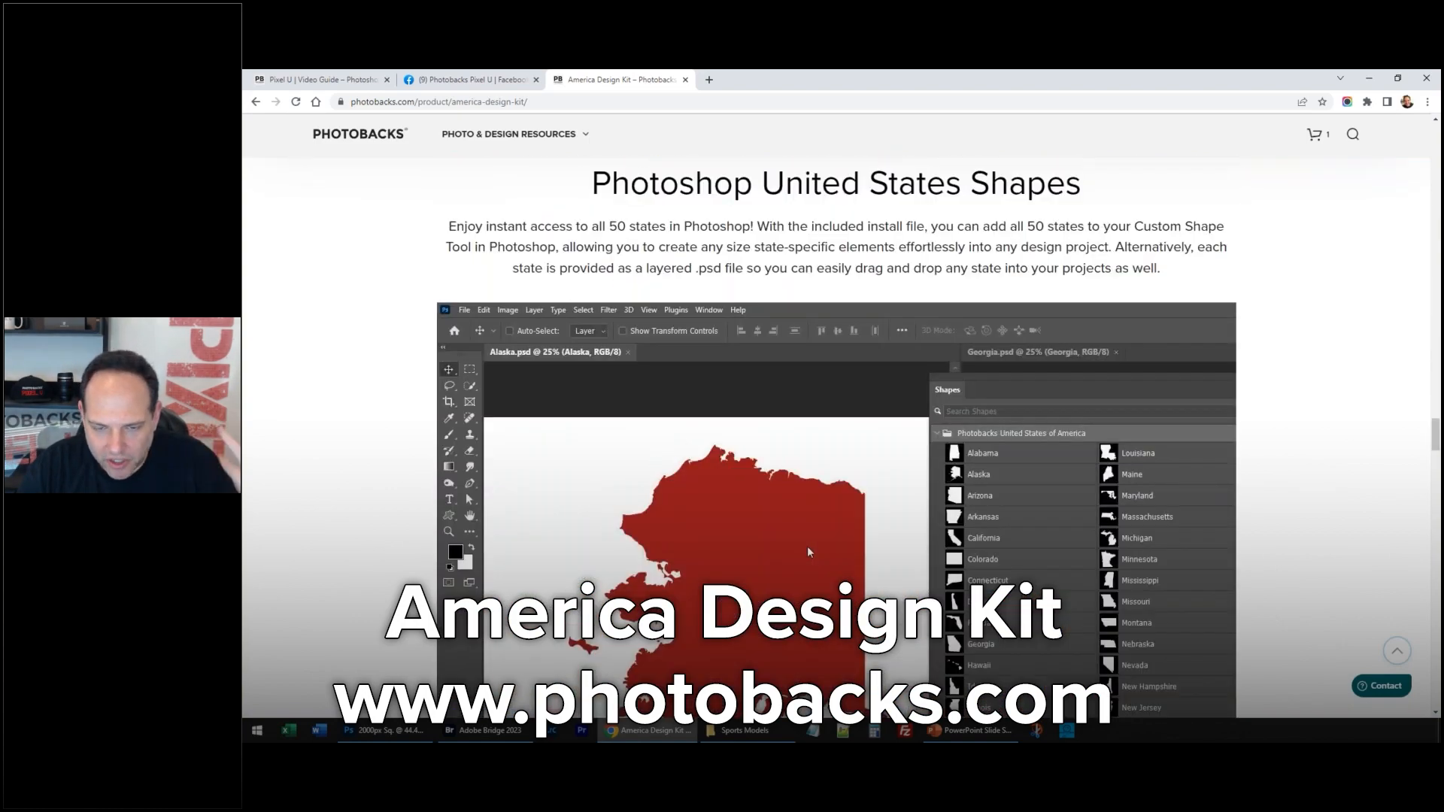
{"action": "scroll", "scroll_direction": "down", "scroll_amount": 3}
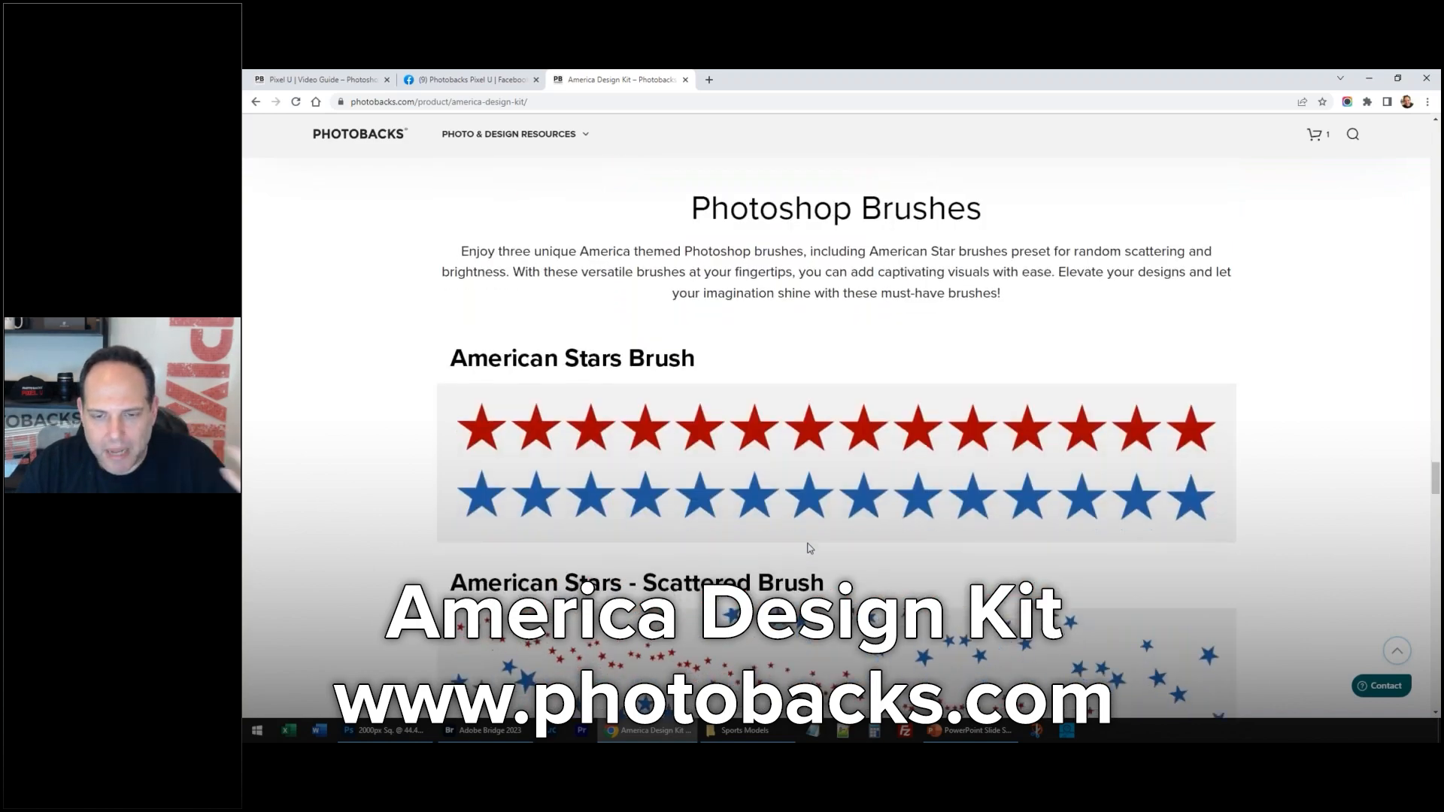
{"action": "scroll", "scroll_direction": "down", "scroll_amount": 3}
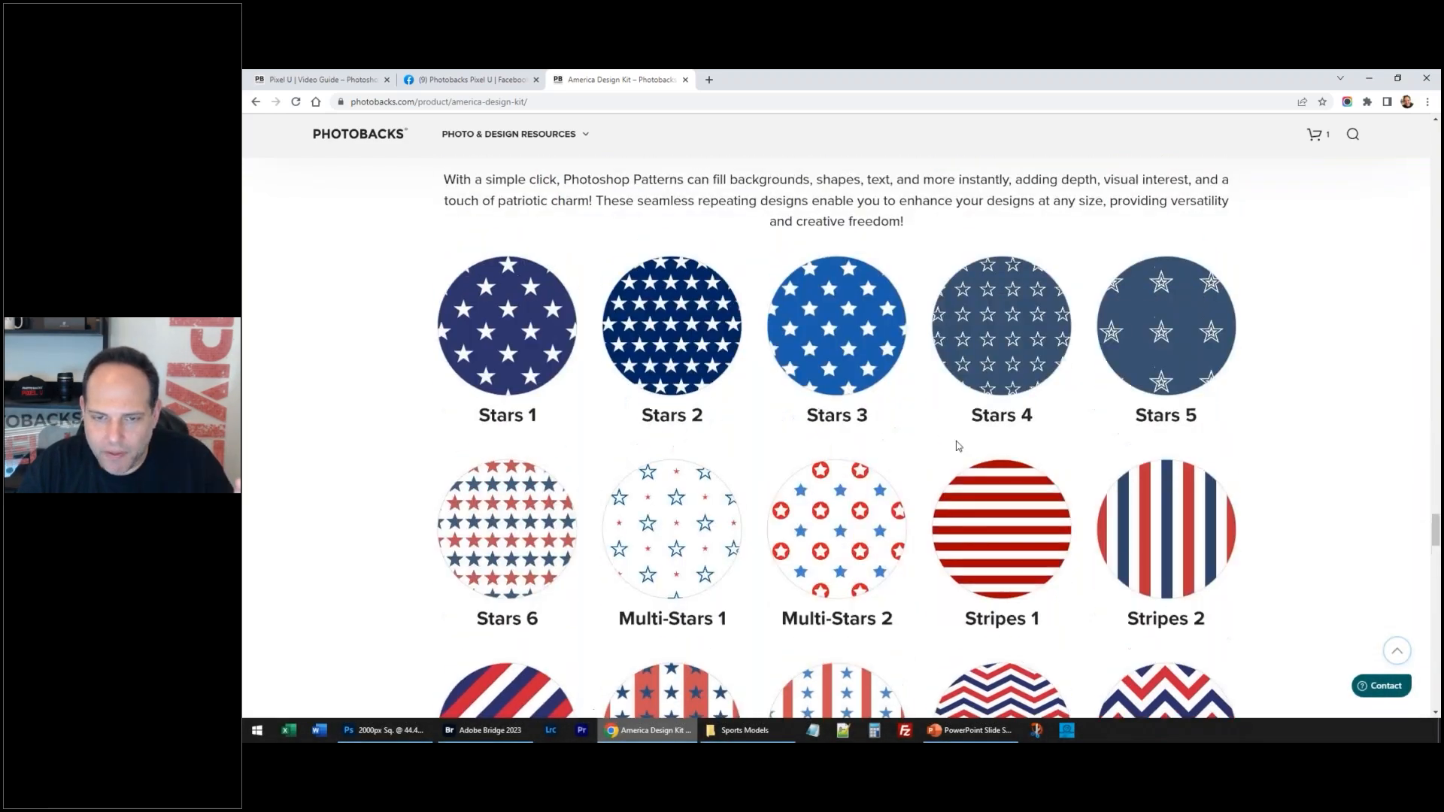
{"action": "left_click", "coordinate": [348, 729]}
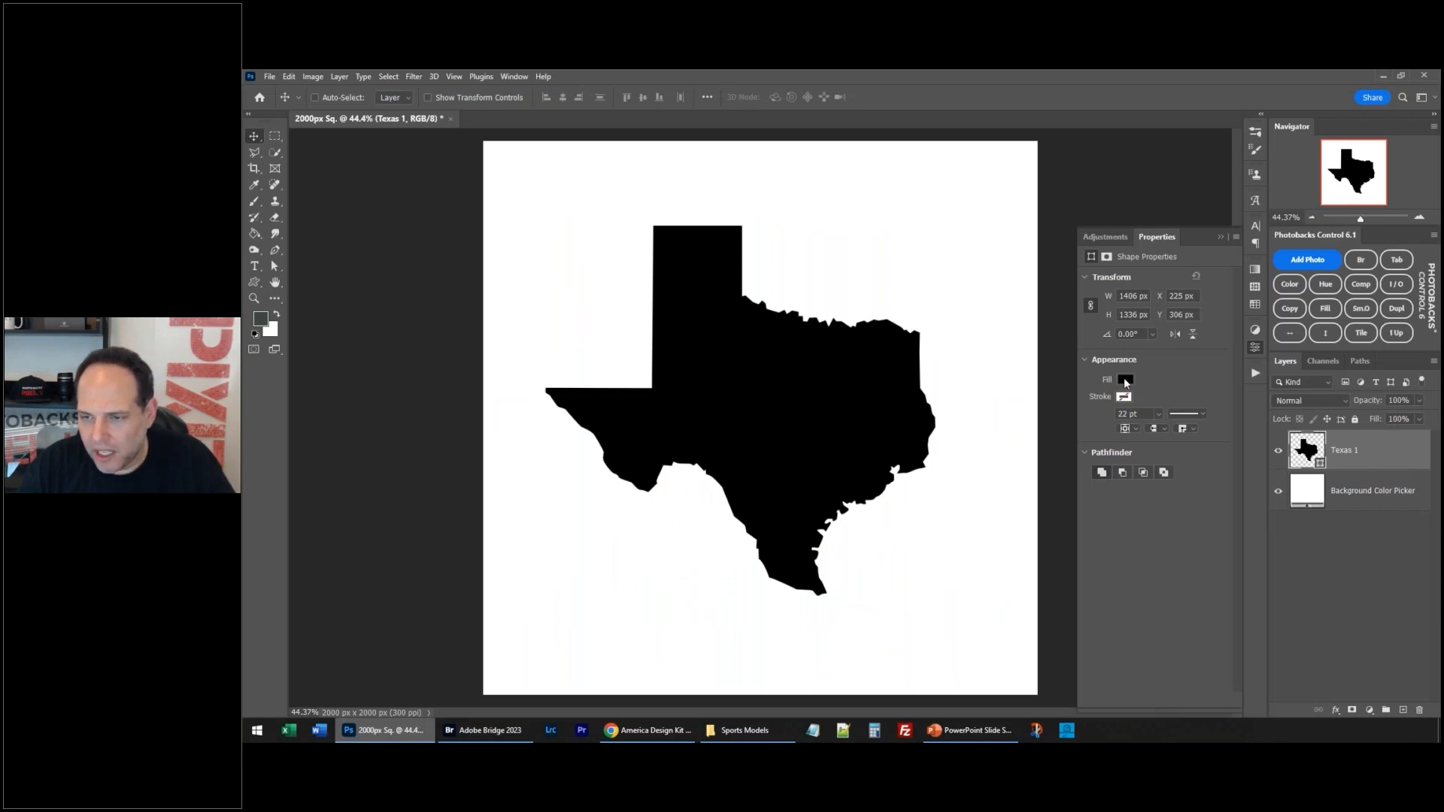
Step: Switch the Texas shape's fill from solid black to a pattern fill
{"action": "left_click", "coordinate": [1125, 379]}
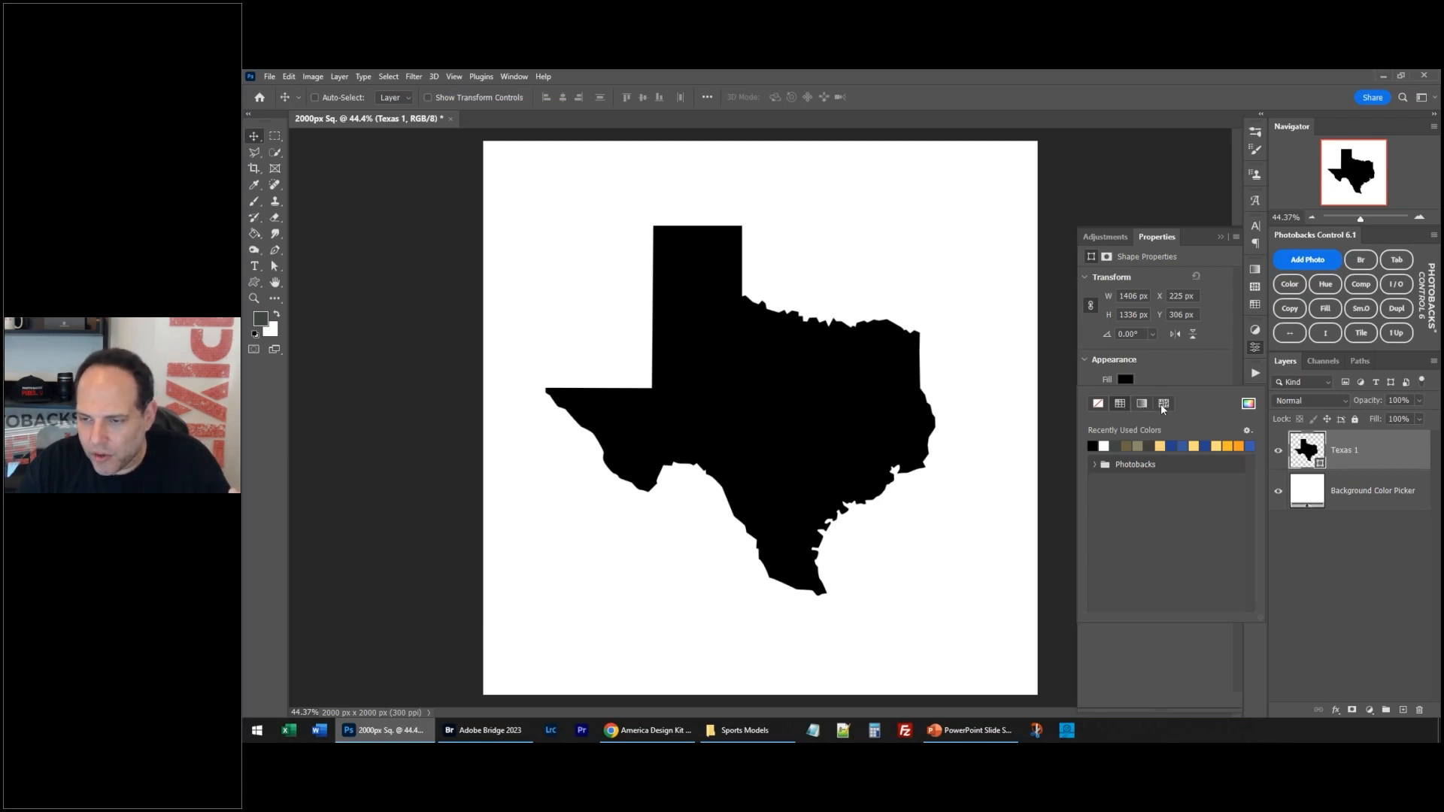
{"action": "left_click", "coordinate": [1163, 403]}
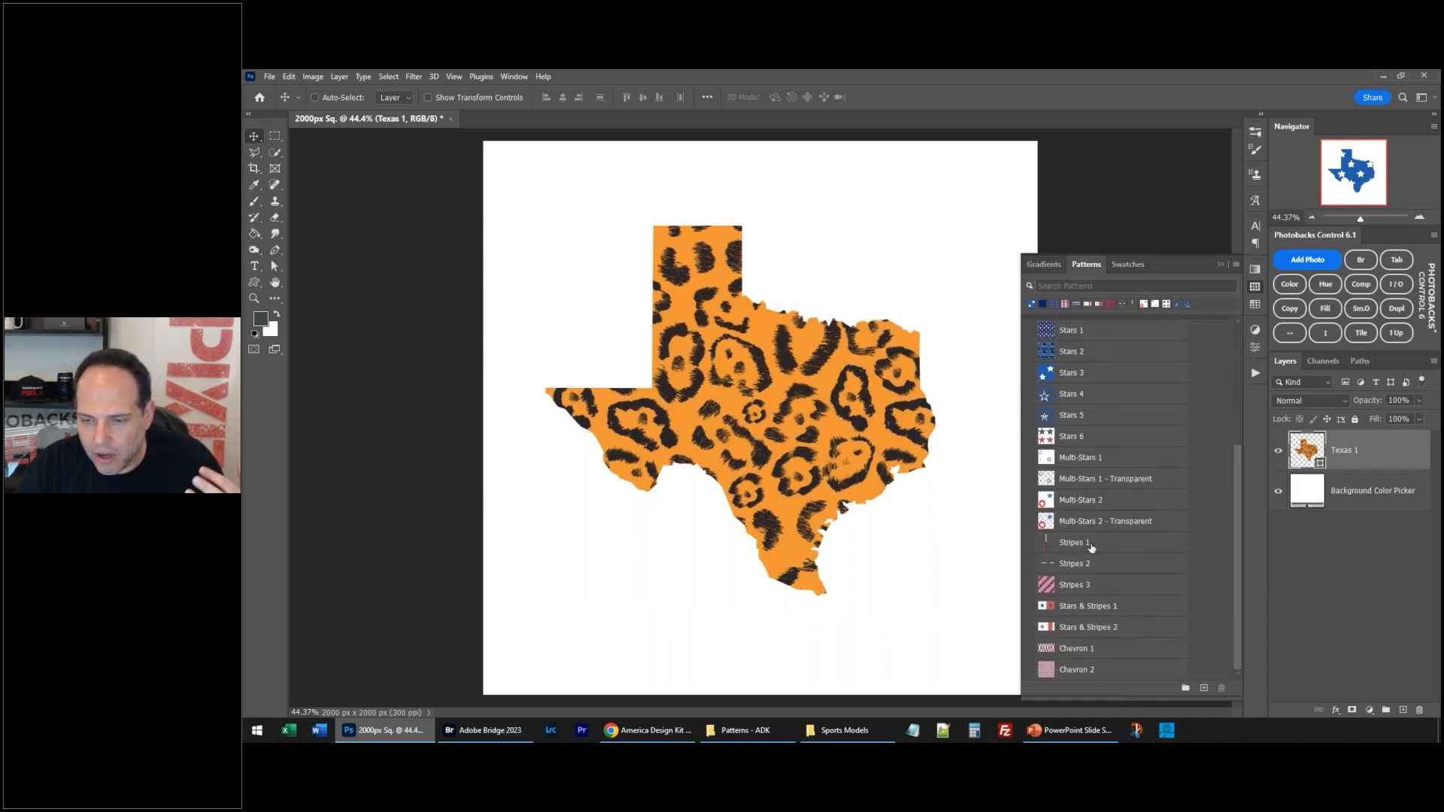
Step: Try Stripes 3, then fill the Texas shape with the red Stripes 1 pattern
{"action": "left_click", "coordinate": [1075, 562]}
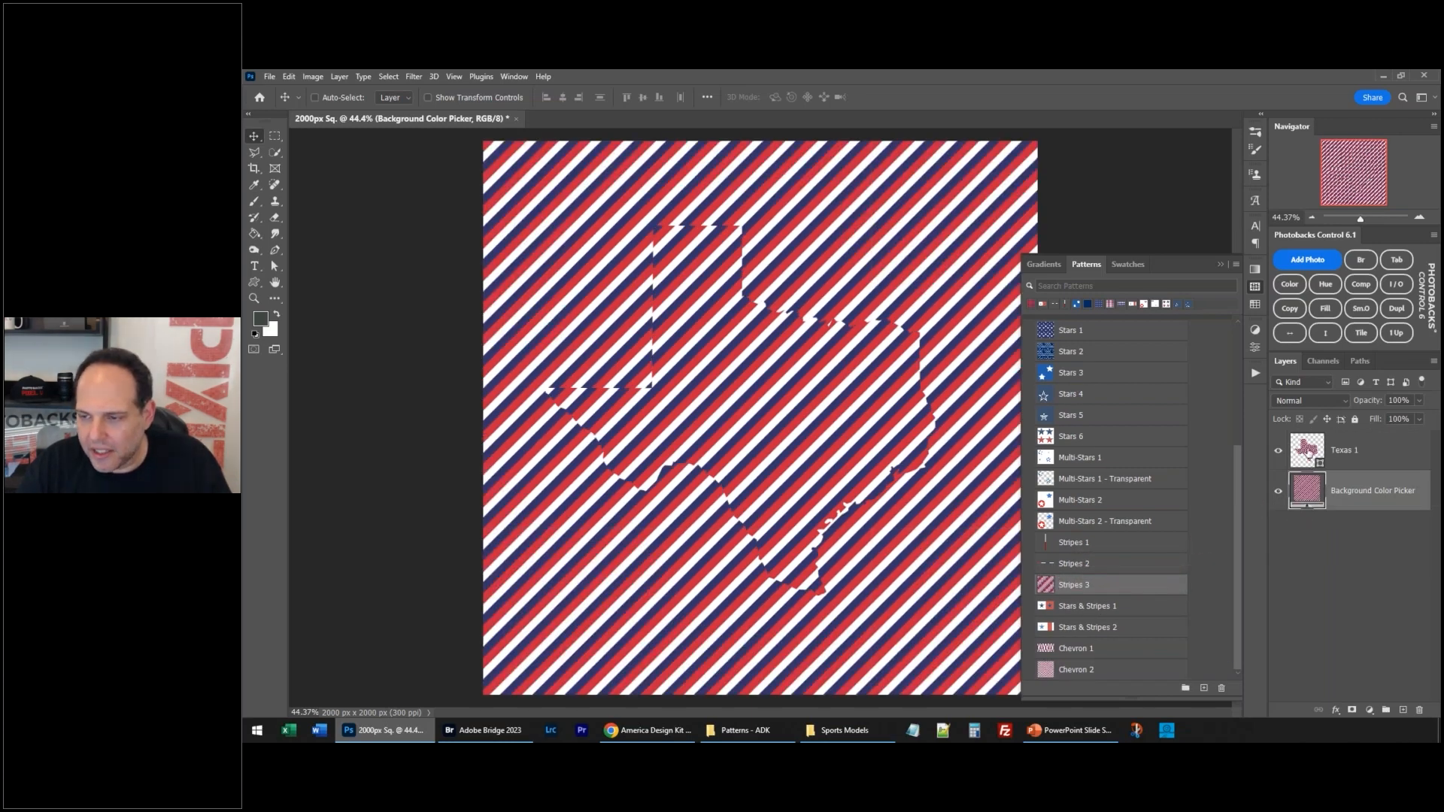
{"action": "left_click", "coordinate": [1345, 449]}
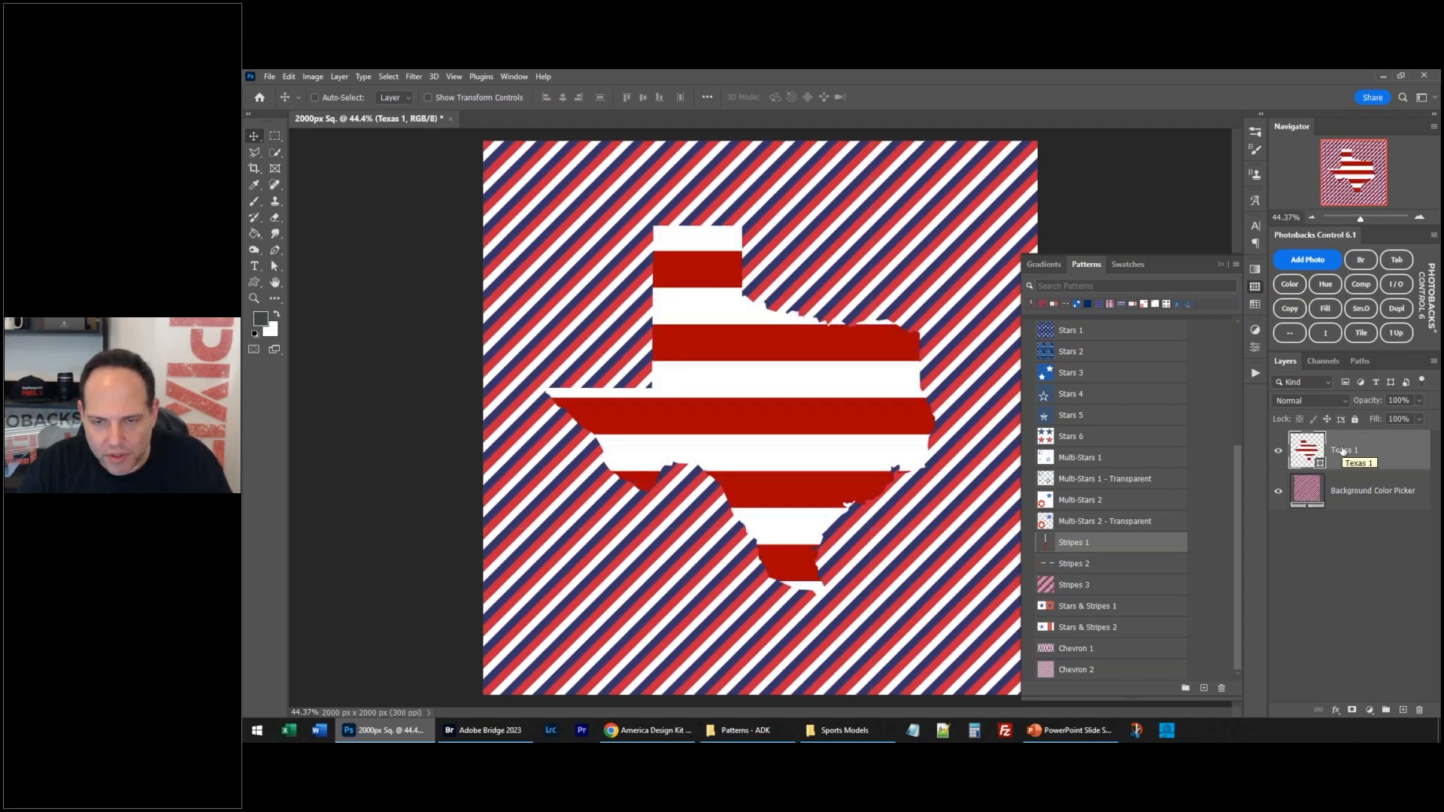
{"action": "left_click", "coordinate": [1372, 490]}
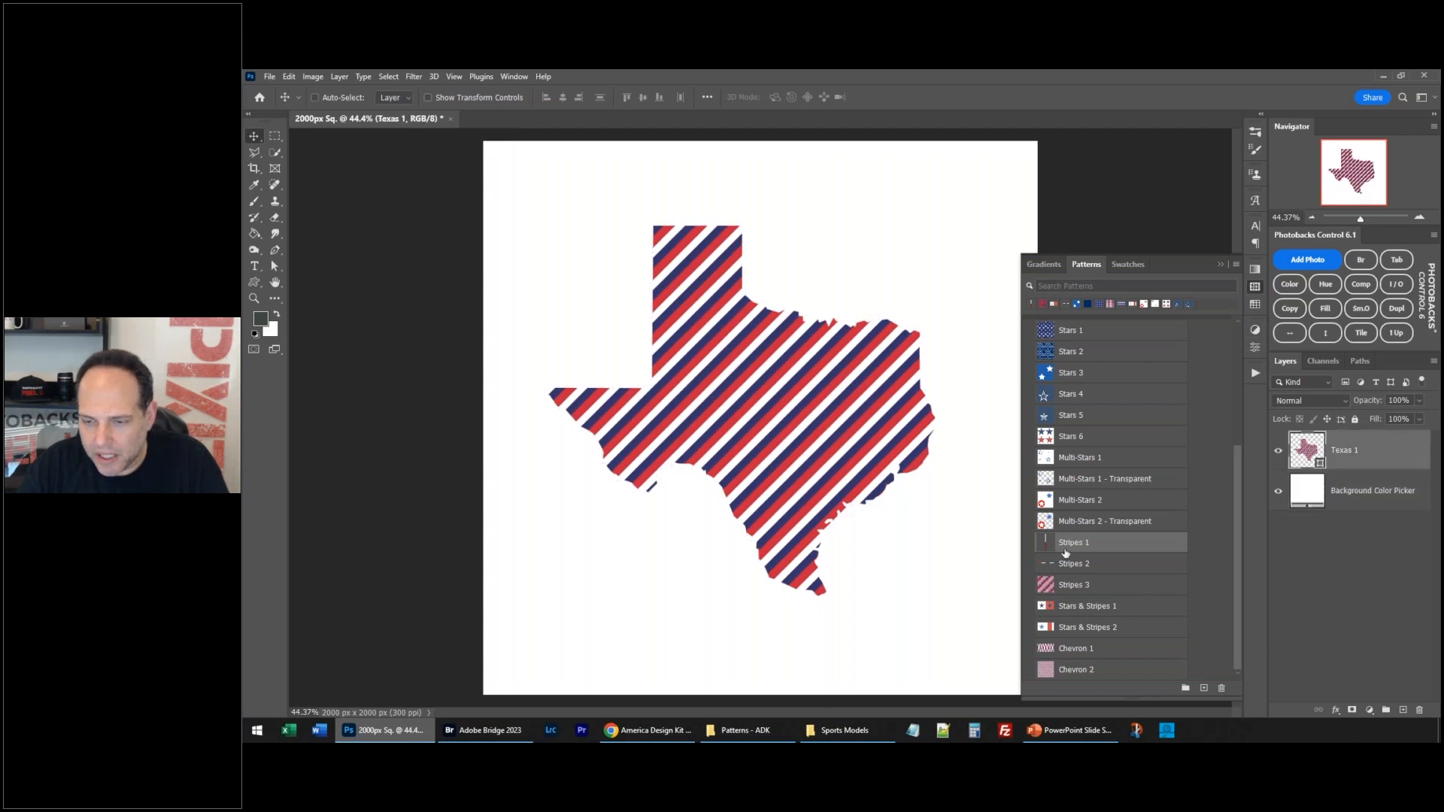
{"action": "left_click", "coordinate": [1073, 541]}
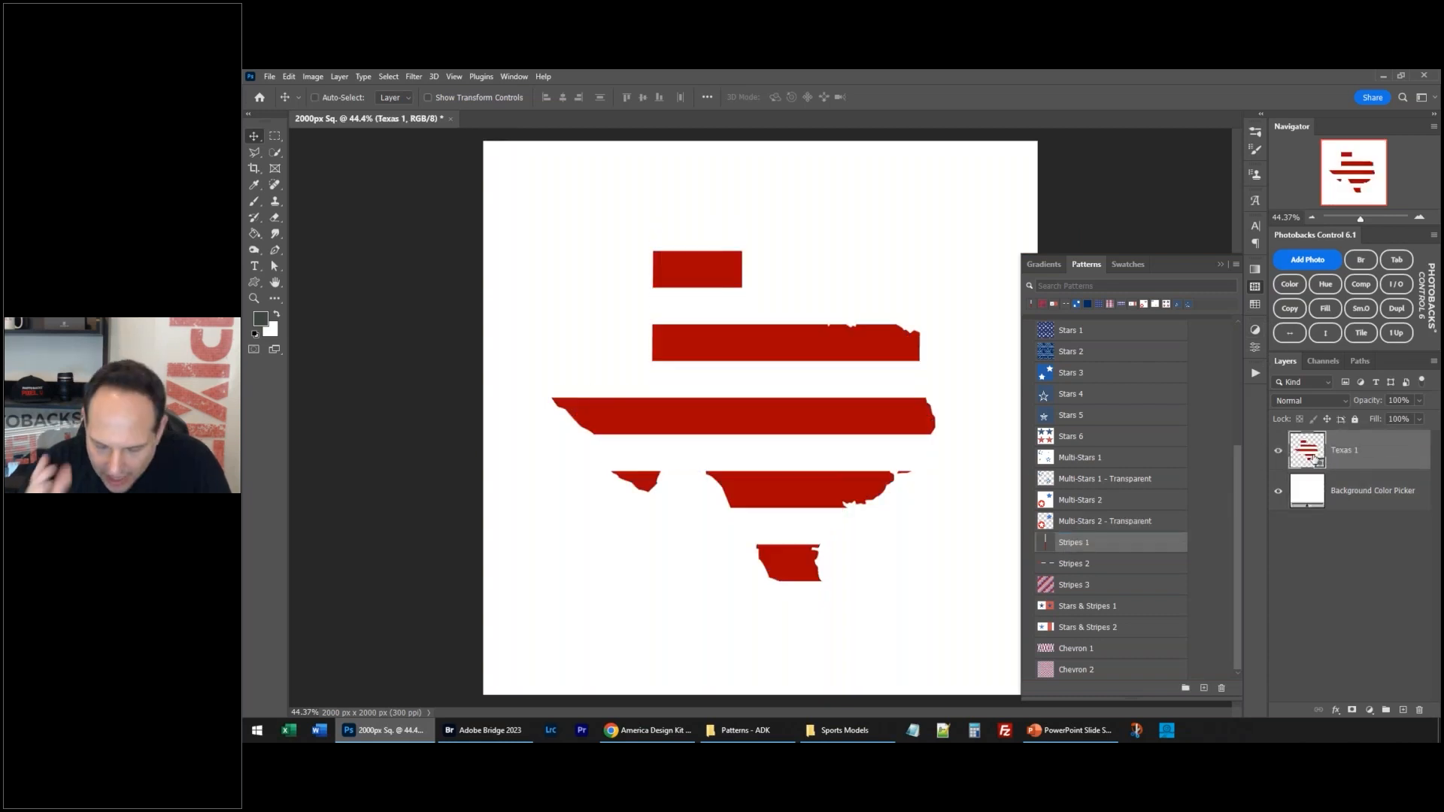
{"action": "mouse_move", "coordinate": [1279, 464]}
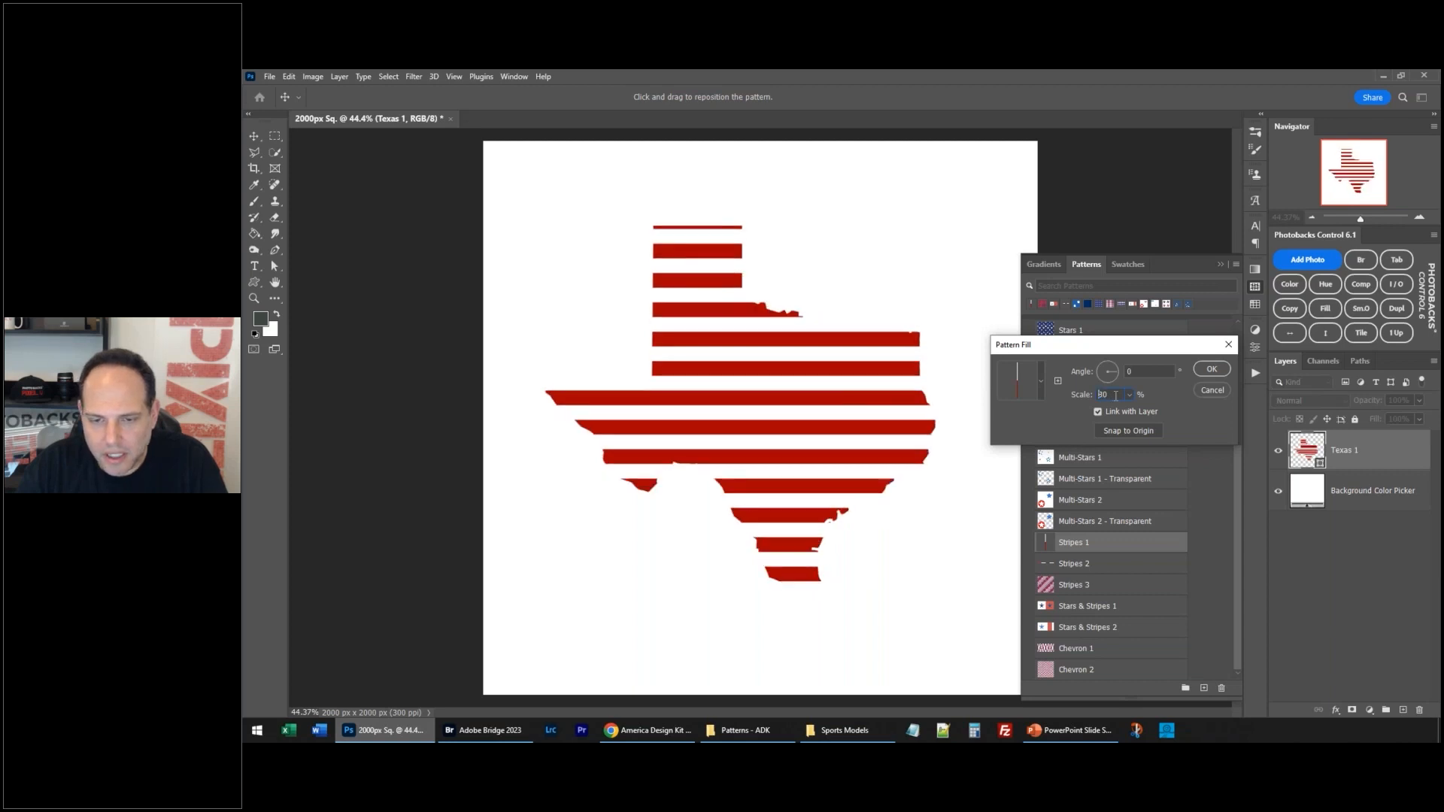
Step: Scale the stripe pattern to 26%, shift it inside Texas, and confirm the fill
{"action": "type", "text": "11"}
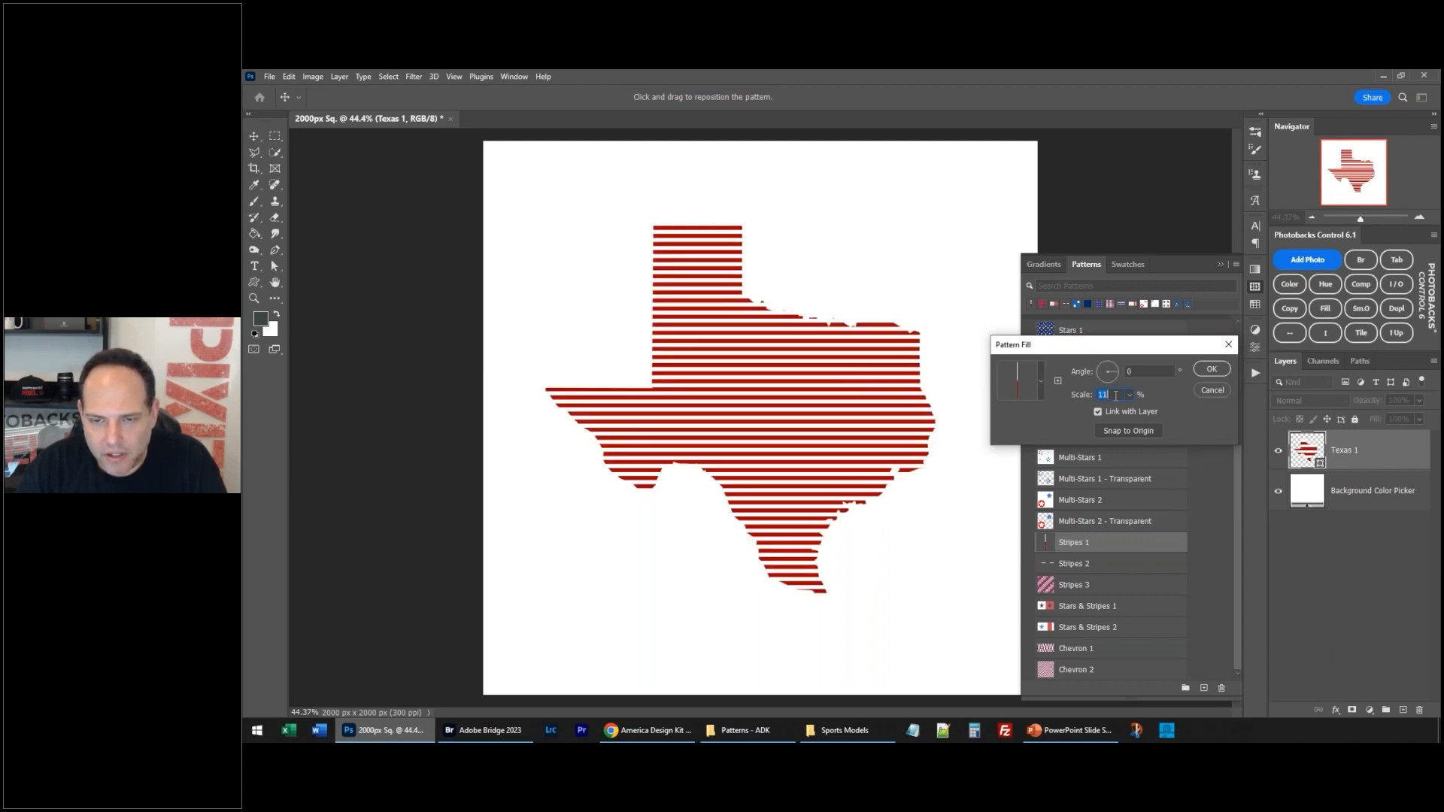
{"action": "type", "text": "26"}
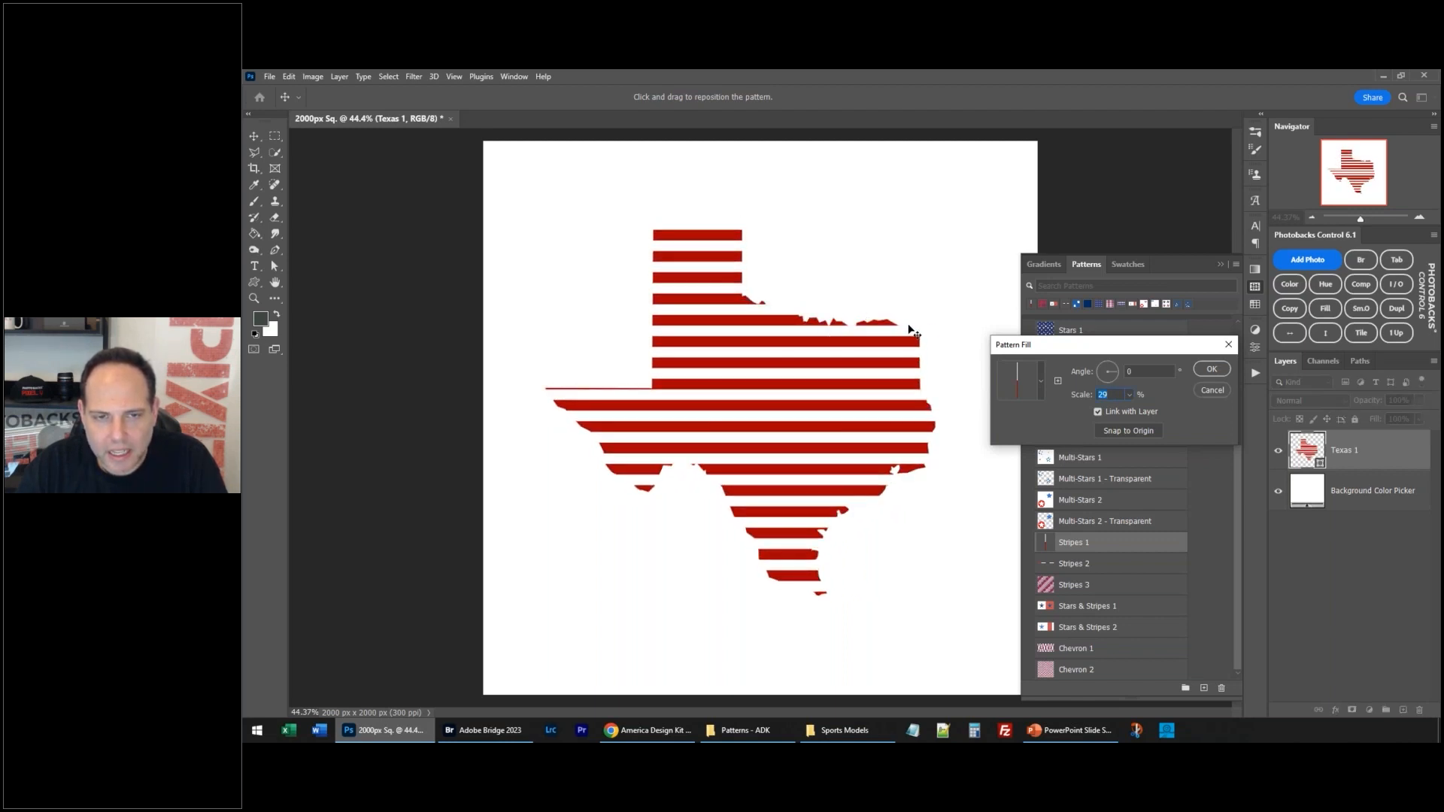
{"action": "left_click_drag", "start_coordinate": [912, 330], "coordinate": [874, 369]}
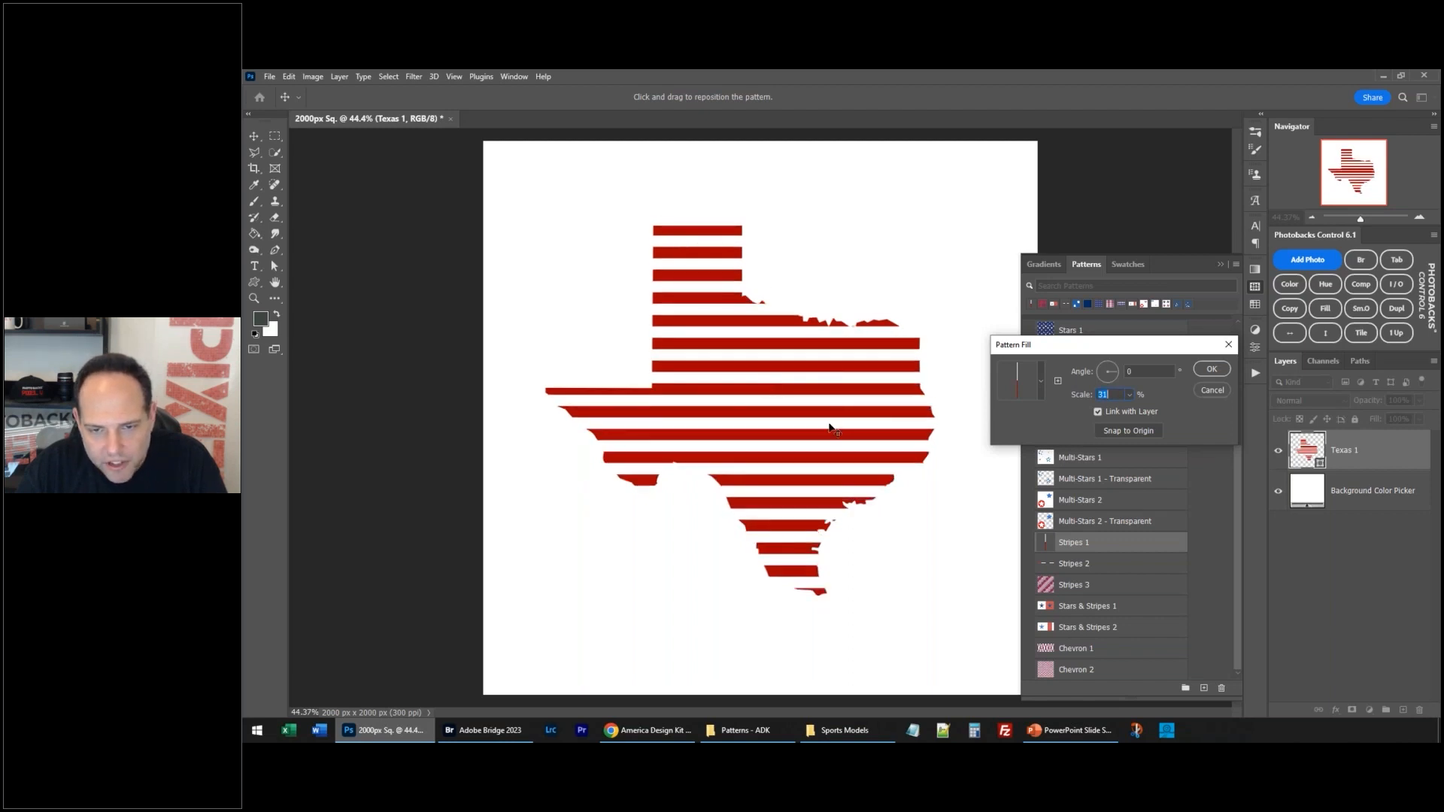
{"action": "left_click", "coordinate": [1211, 369]}
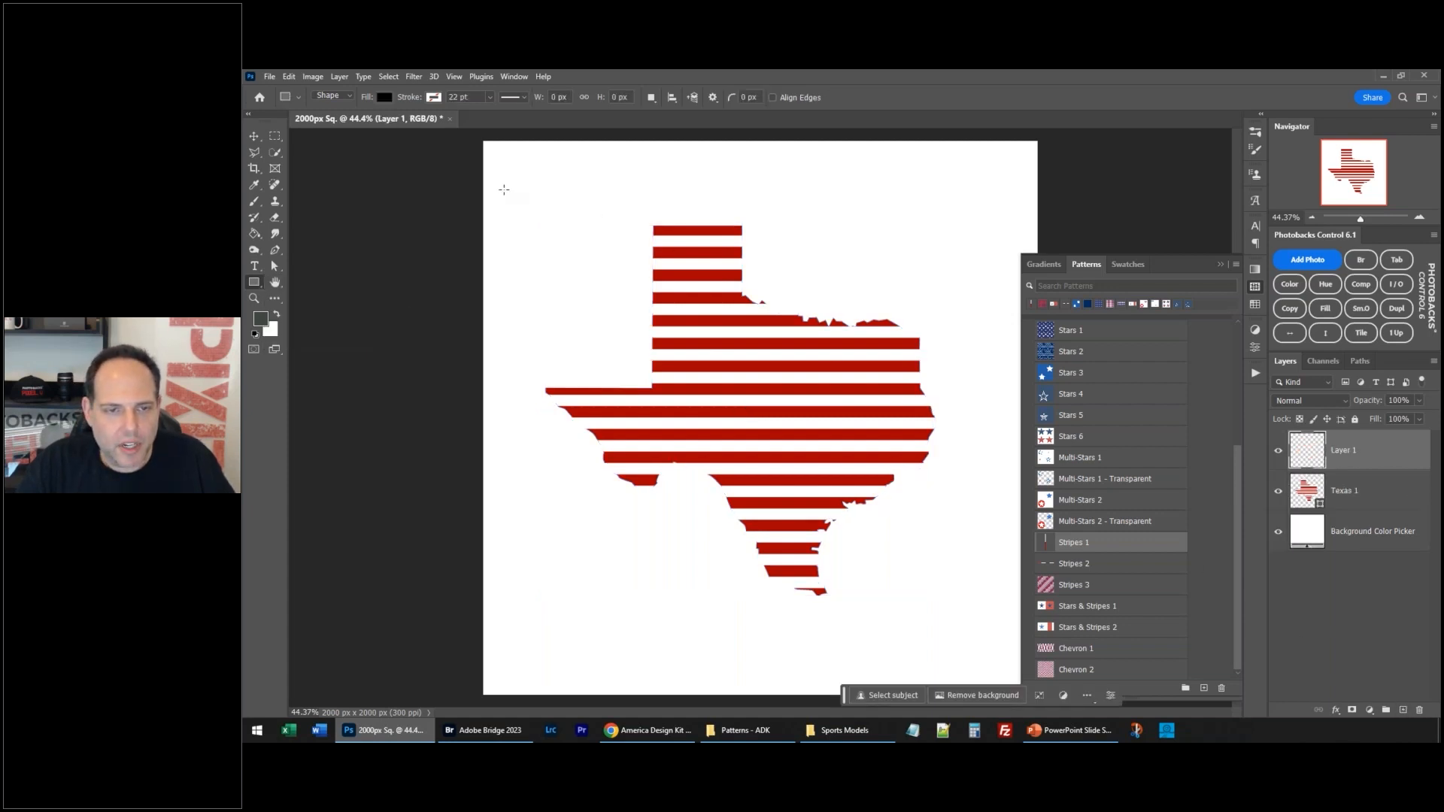
Step: Draw a rectangle over upper-left Texas filled with the Stars 3 pattern at about 20% scale
{"action": "left_click_drag", "start_coordinate": [504, 189], "coordinate": [752, 405]}
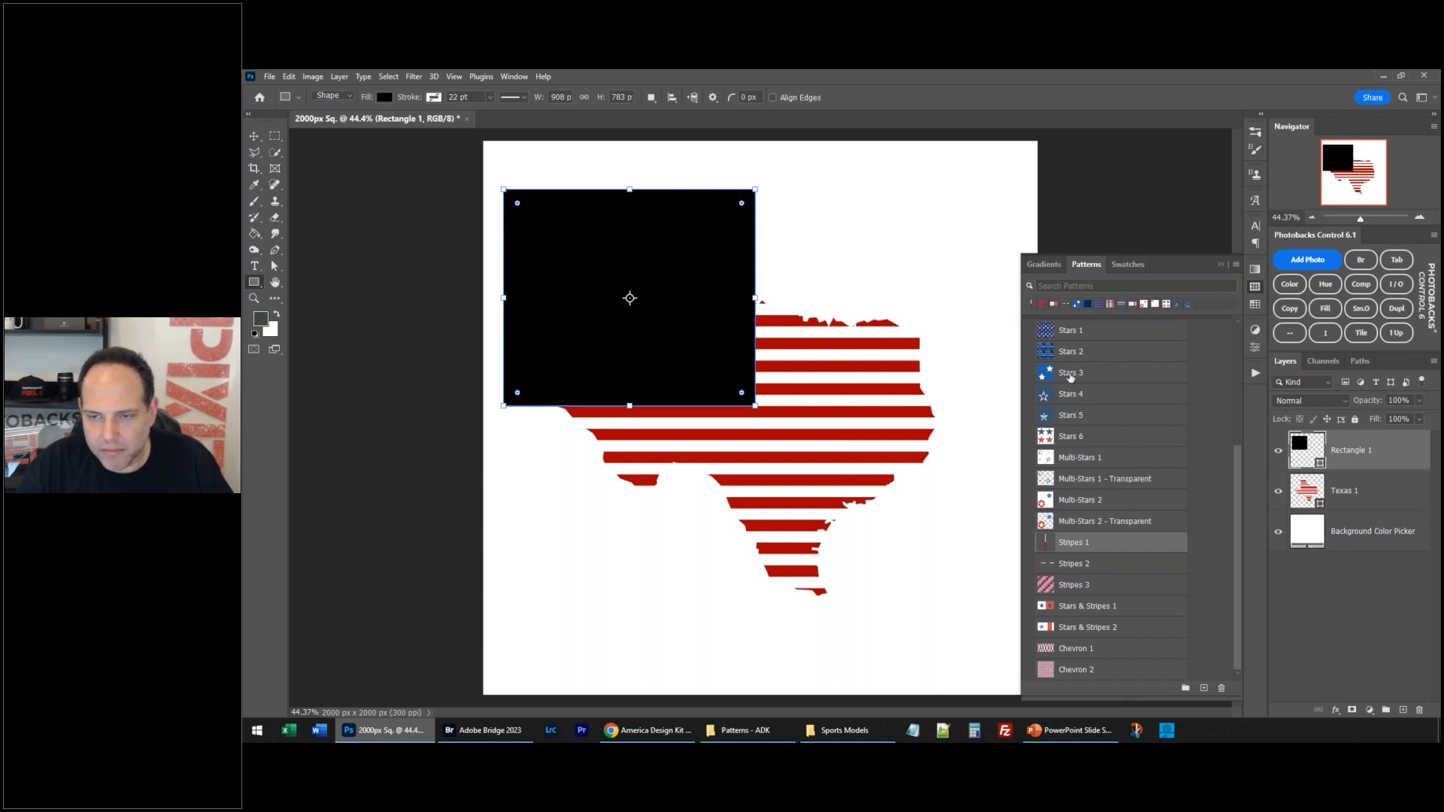
{"action": "left_click", "coordinate": [1071, 372]}
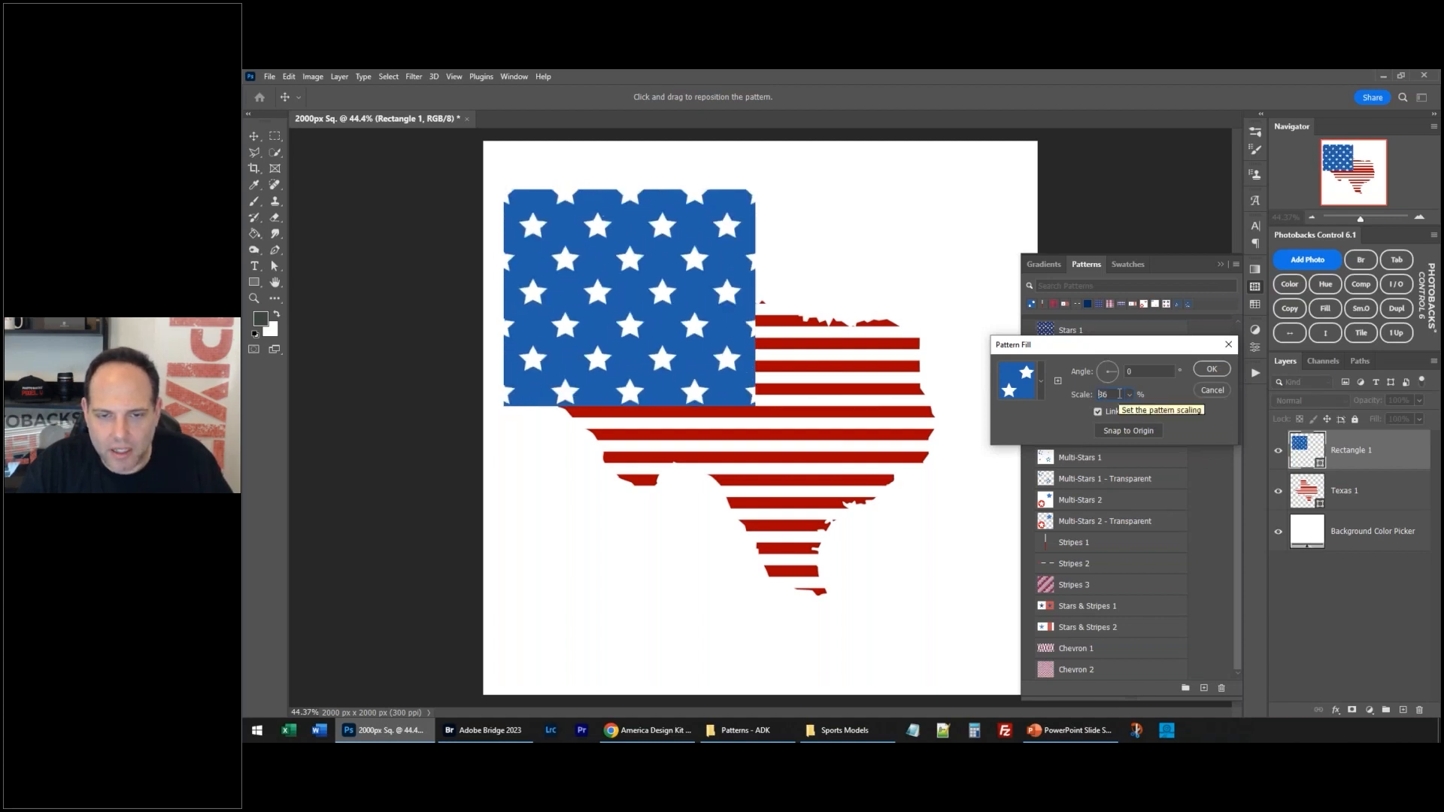
{"action": "type", "text": "20"}
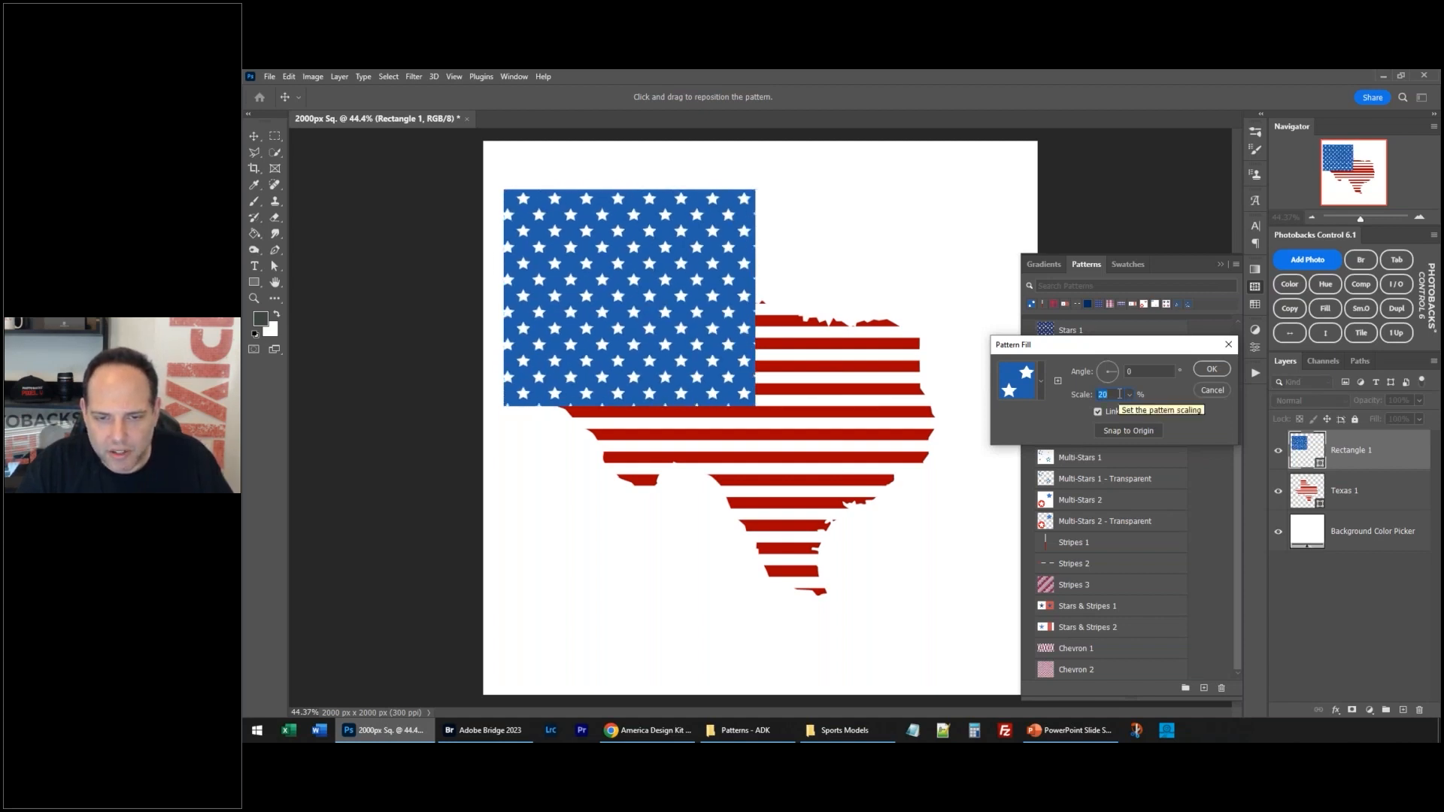
{"action": "left_click", "coordinate": [1130, 391]}
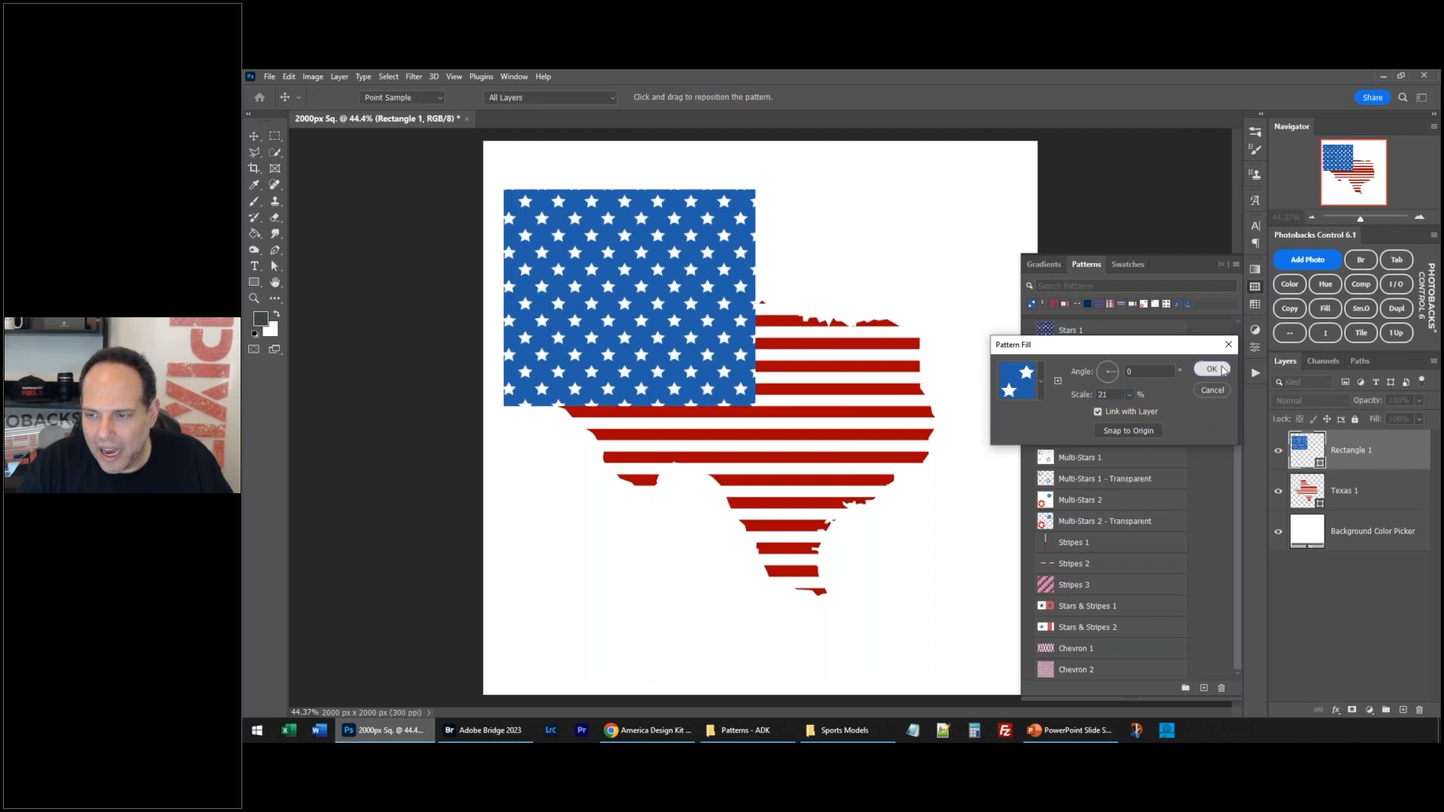
{"action": "left_click", "coordinate": [1212, 369]}
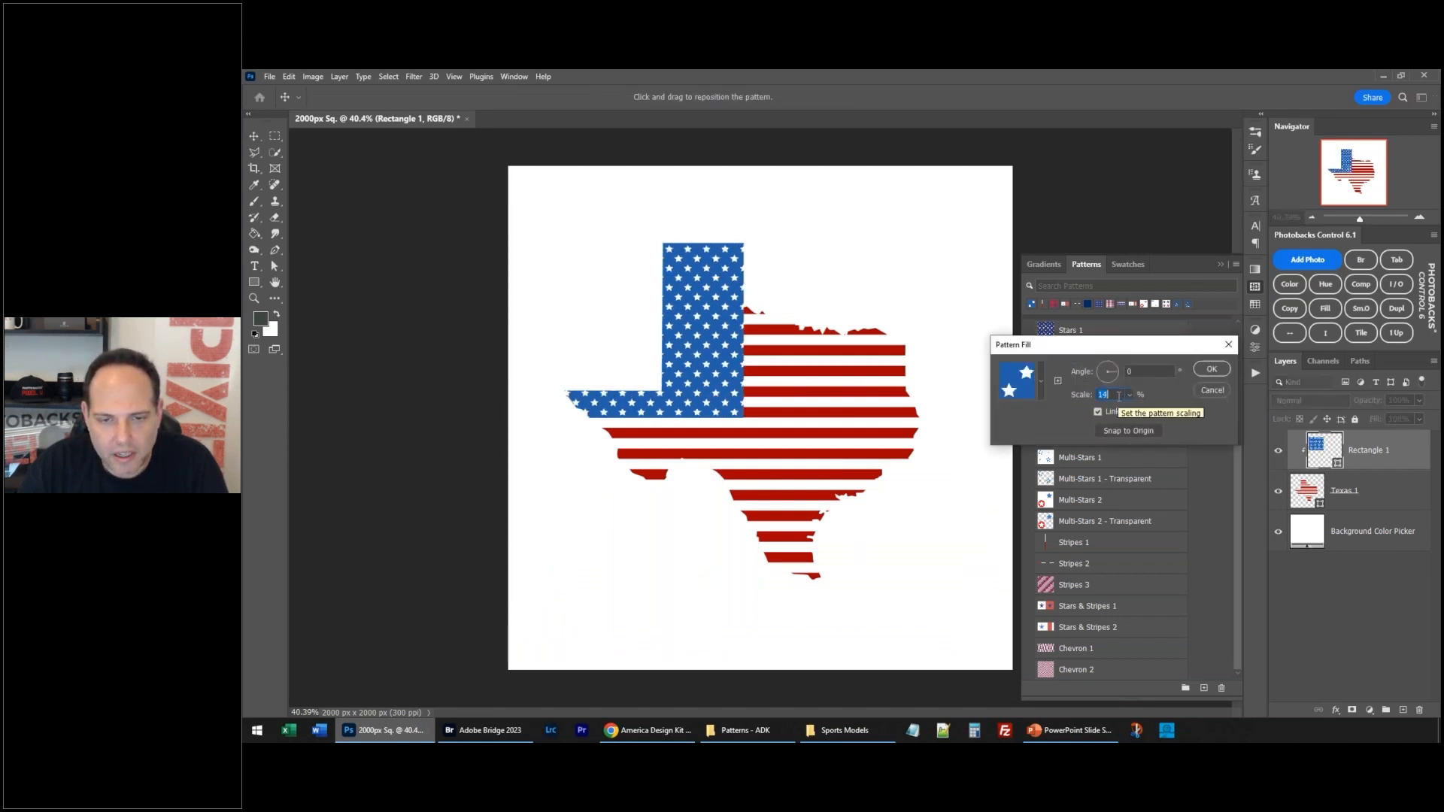
Step: Enlarge the star pattern scale to 23% and preview the navy star pattern
{"action": "type", "text": "23"}
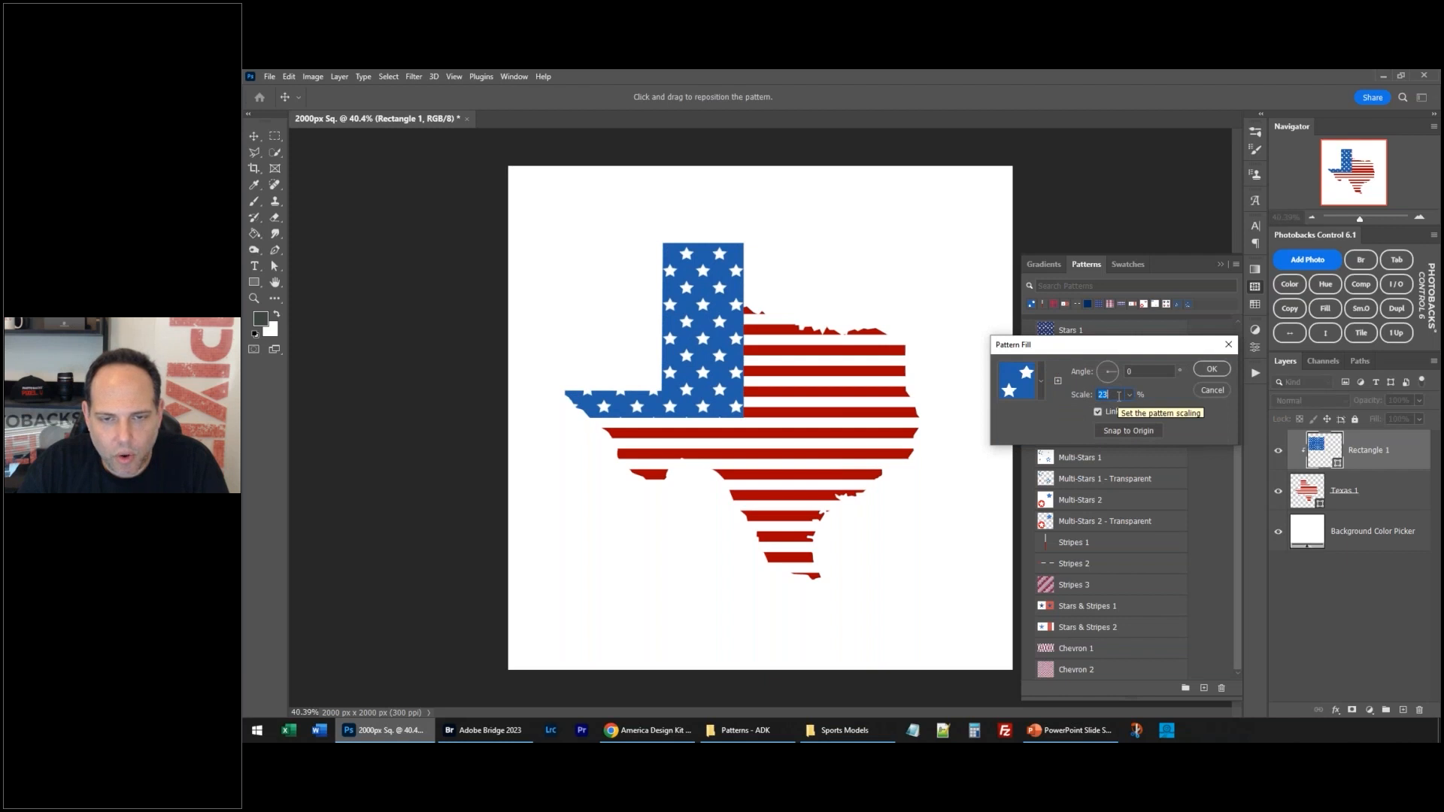
{"action": "left_click", "coordinate": [1210, 369]}
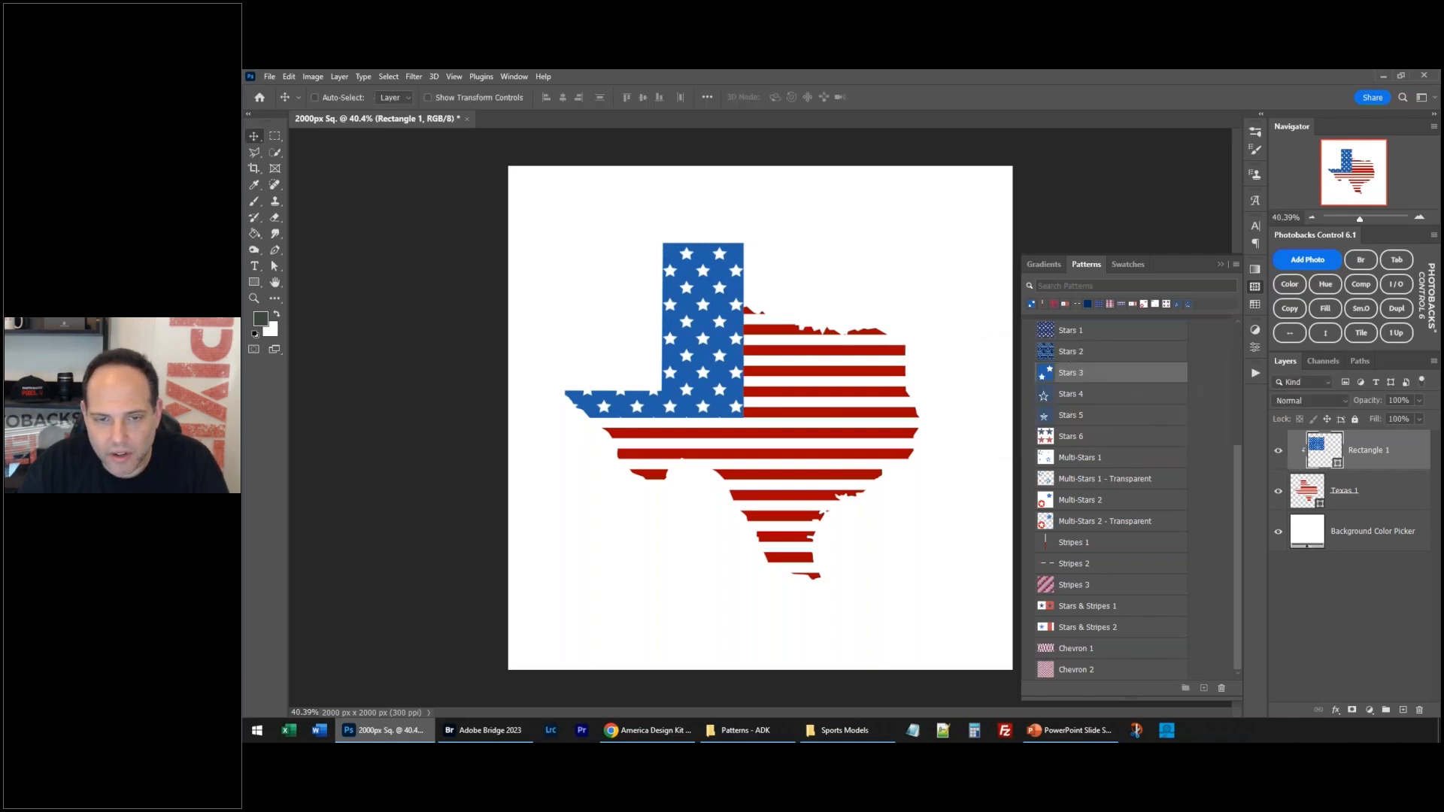
{"action": "left_click", "coordinate": [1070, 330]}
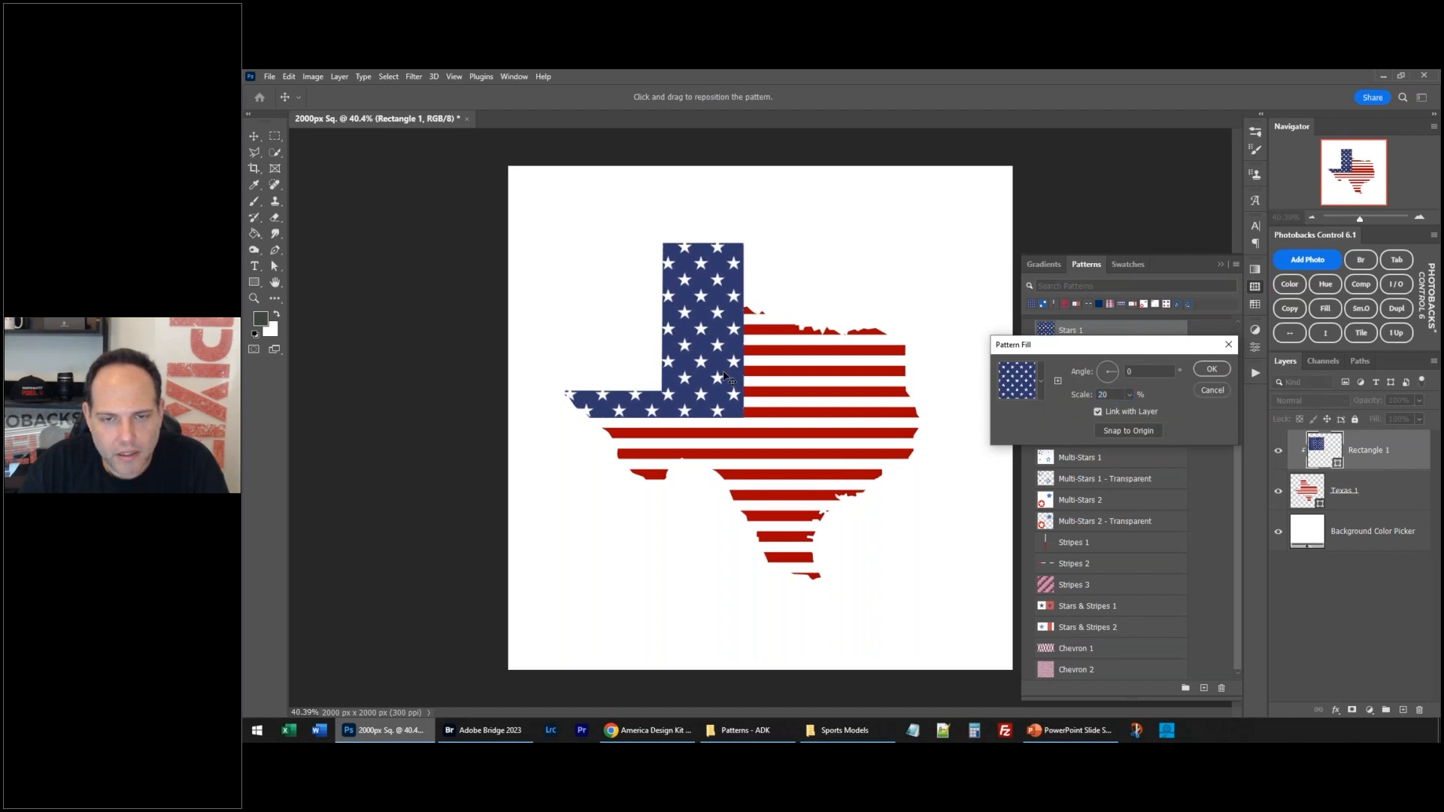
Step: Confirm the navy Stars 1 pattern fill on Rectangle 1
{"action": "left_click", "coordinate": [1211, 369]}
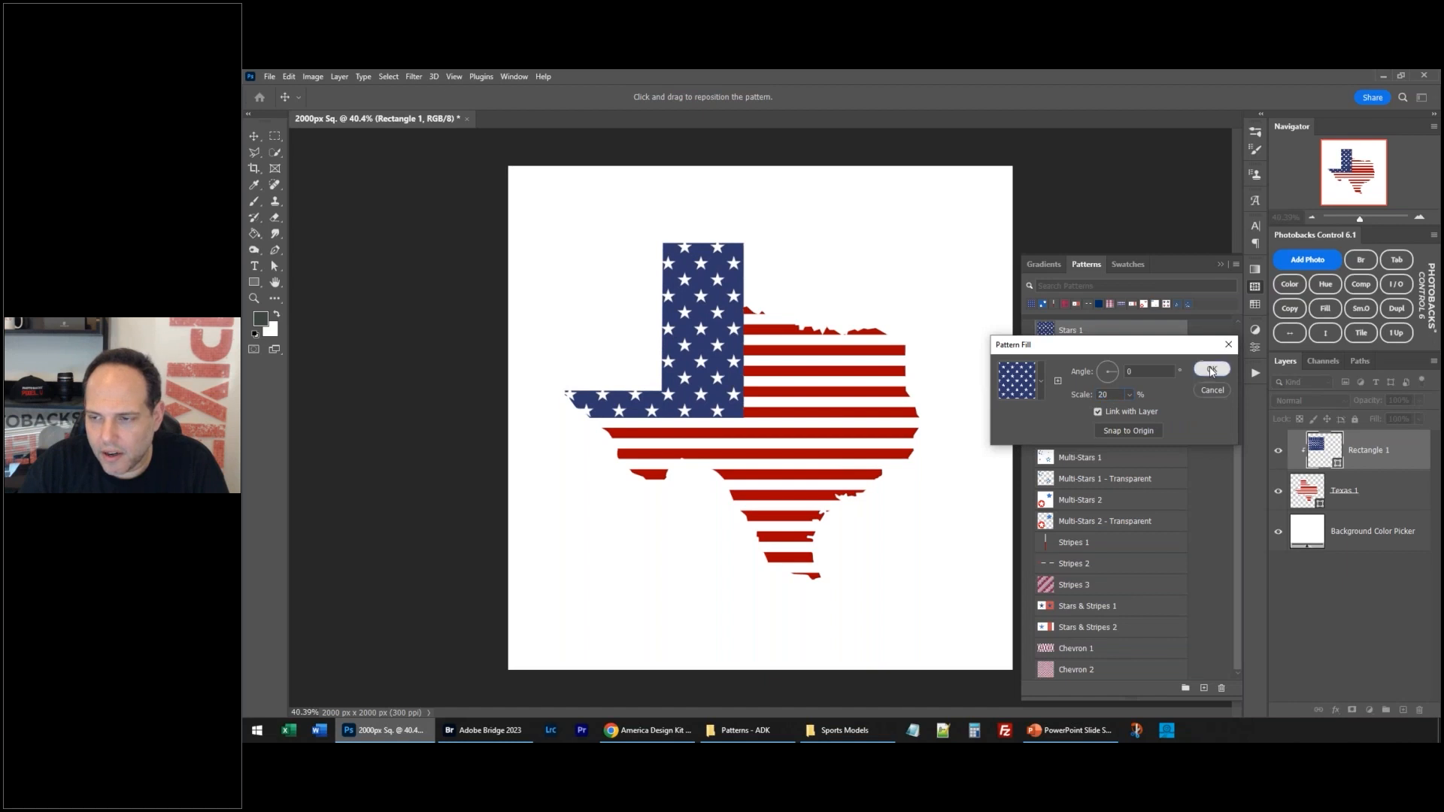
{"action": "left_click", "coordinate": [1211, 370]}
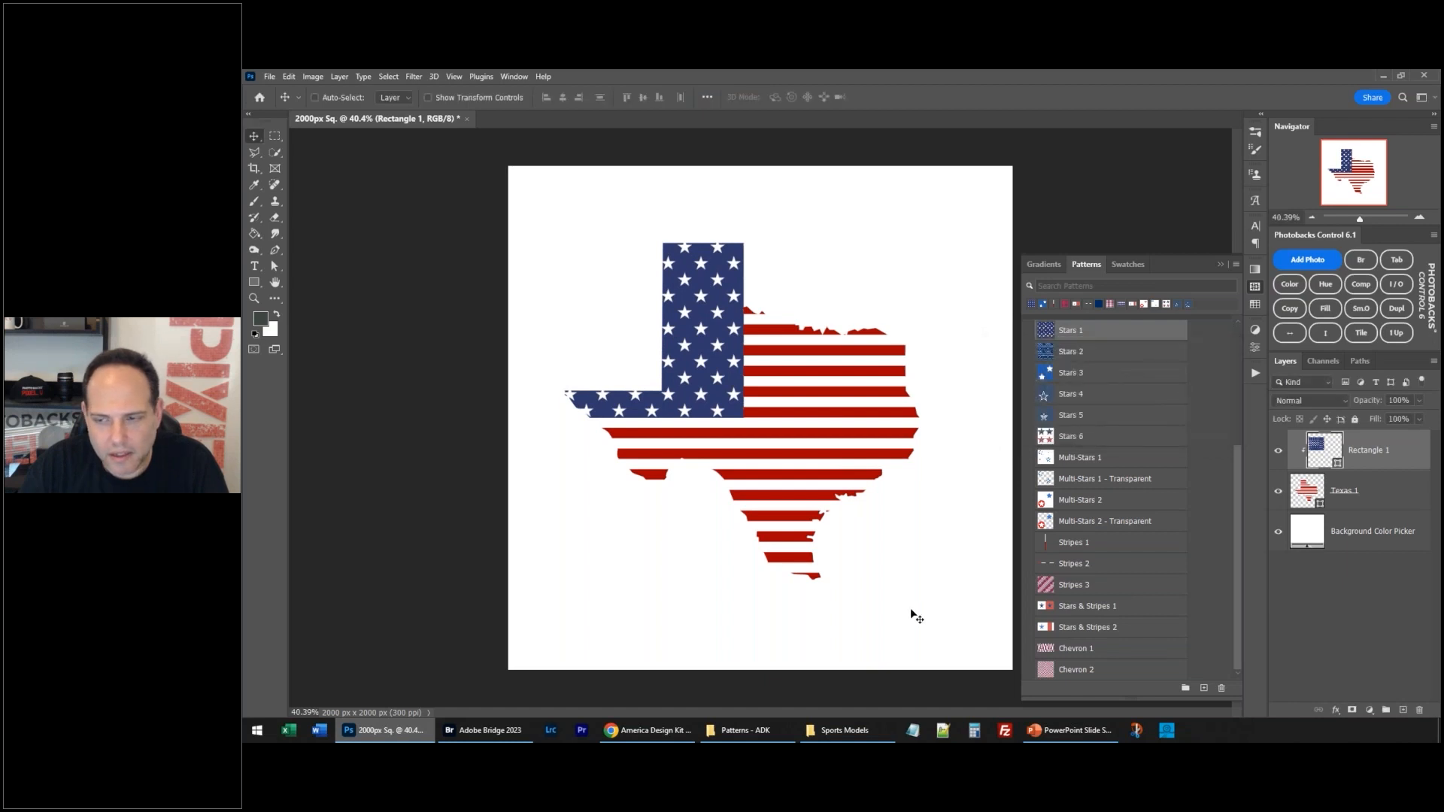
Step: Free-transform the star rectangle so it fits around the Texas panhandle and commit
{"action": "key", "text": "ctrl+t"}
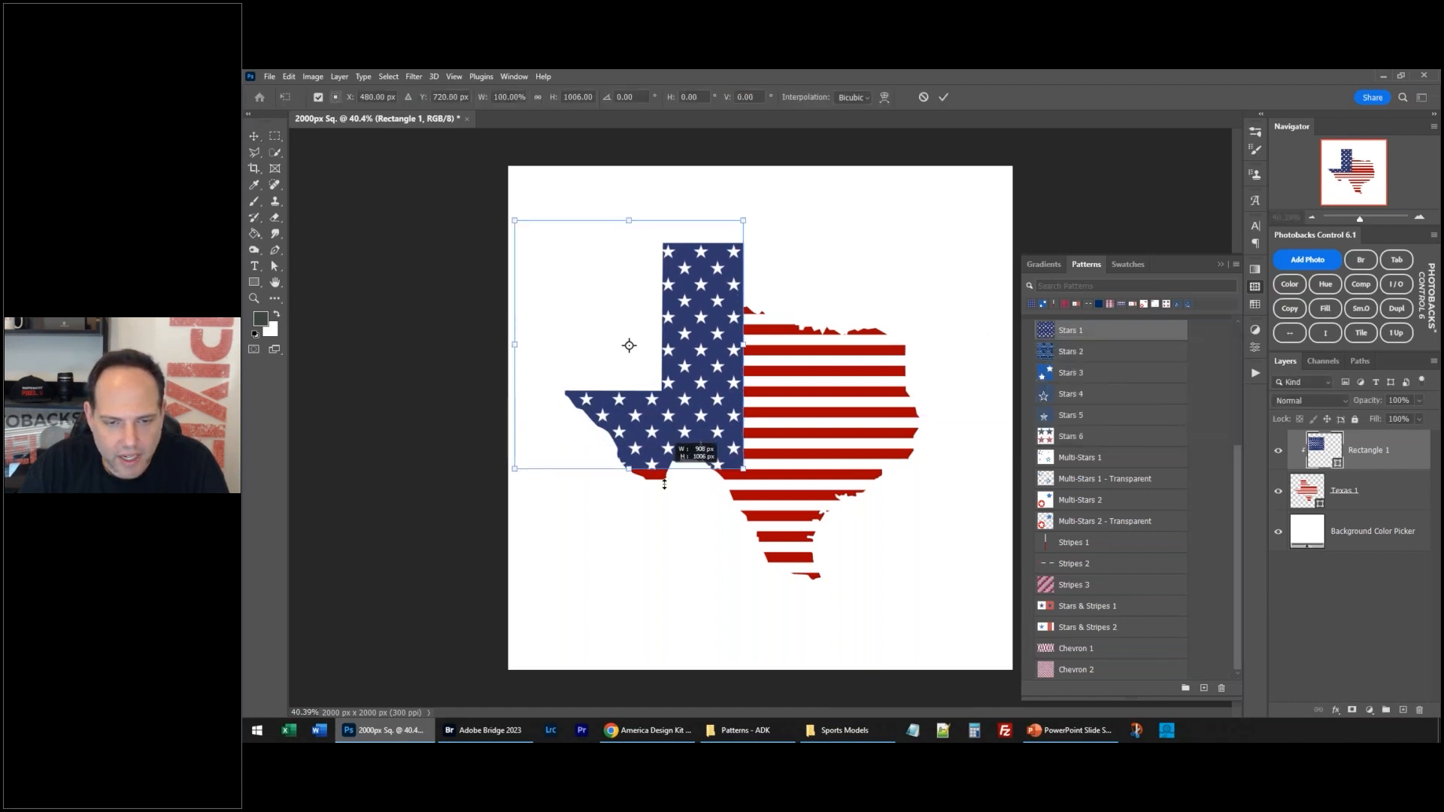
{"action": "left_click_drag", "start_coordinate": [663, 481], "coordinate": [664, 436]}
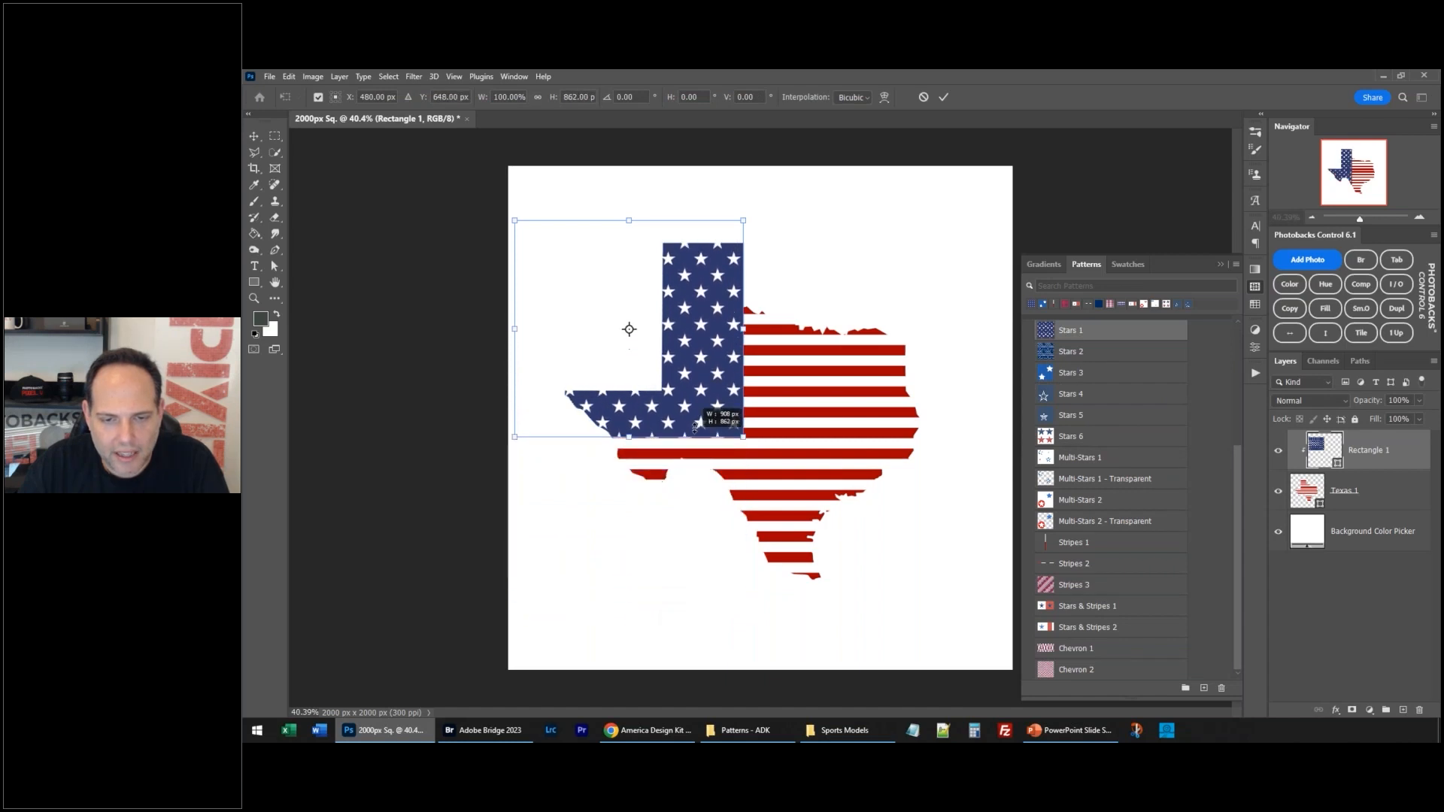
{"action": "left_click_drag", "start_coordinate": [628, 438], "coordinate": [628, 591]}
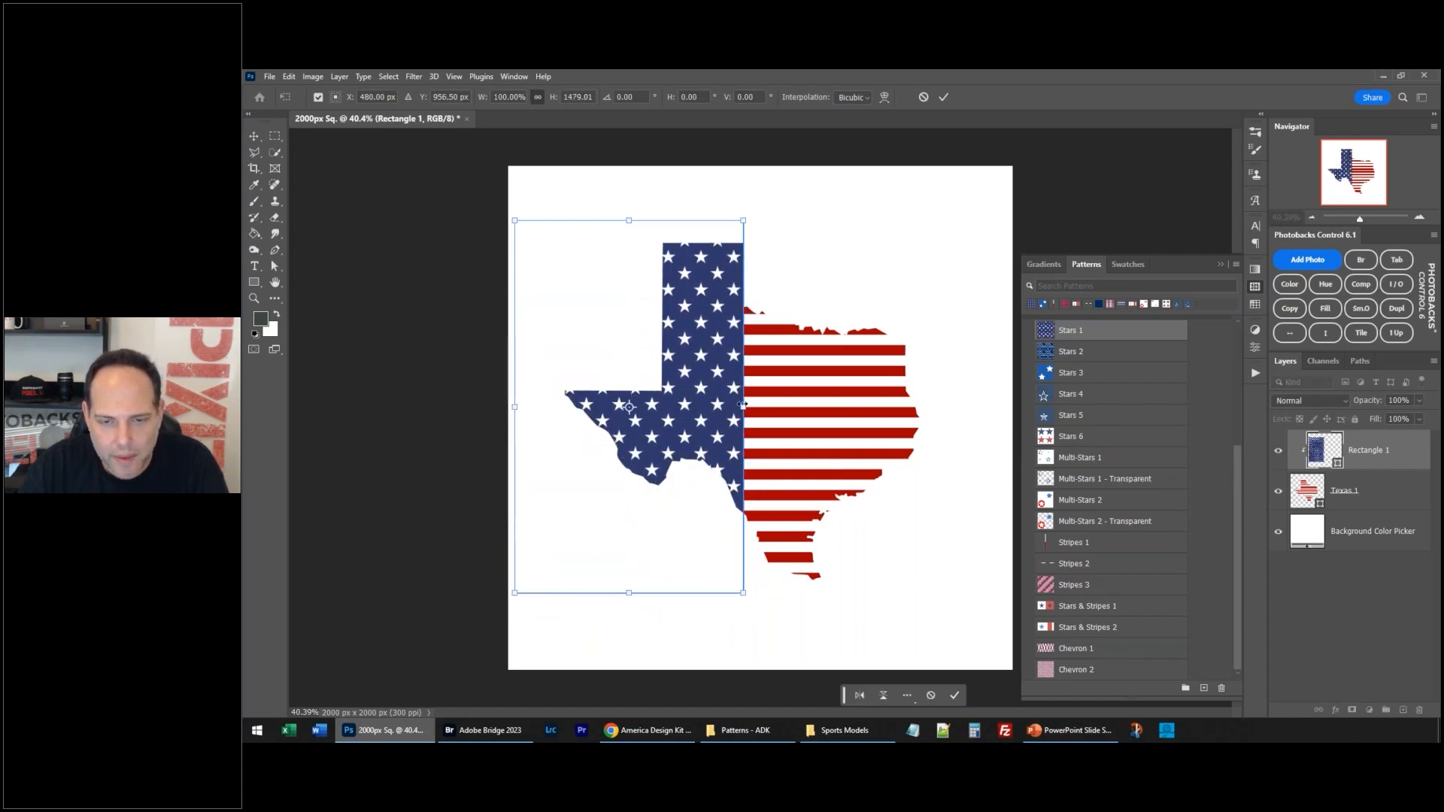
{"action": "left_click_drag", "start_coordinate": [743, 406], "coordinate": [803, 407]}
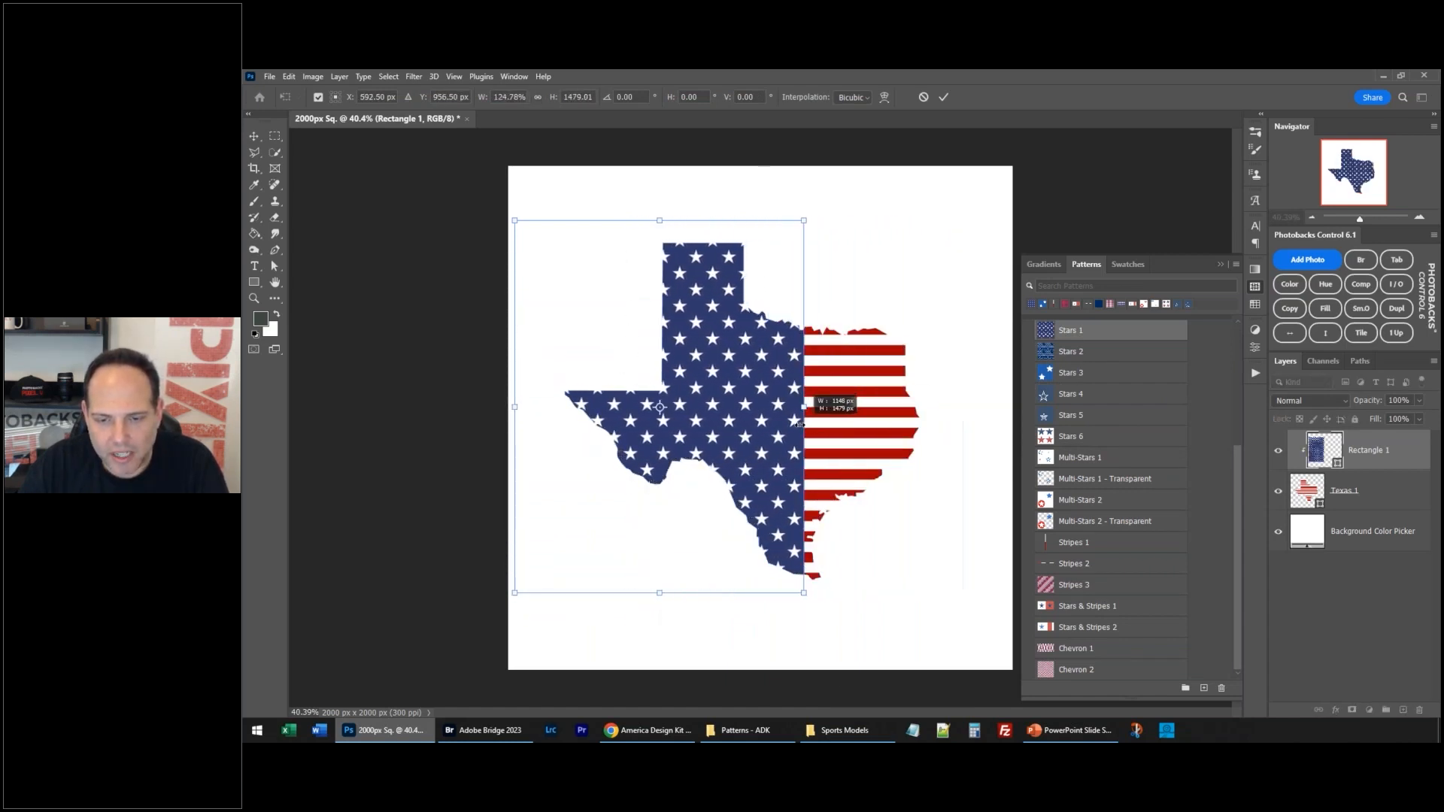
{"action": "left_click_drag", "start_coordinate": [660, 592], "coordinate": [660, 391]}
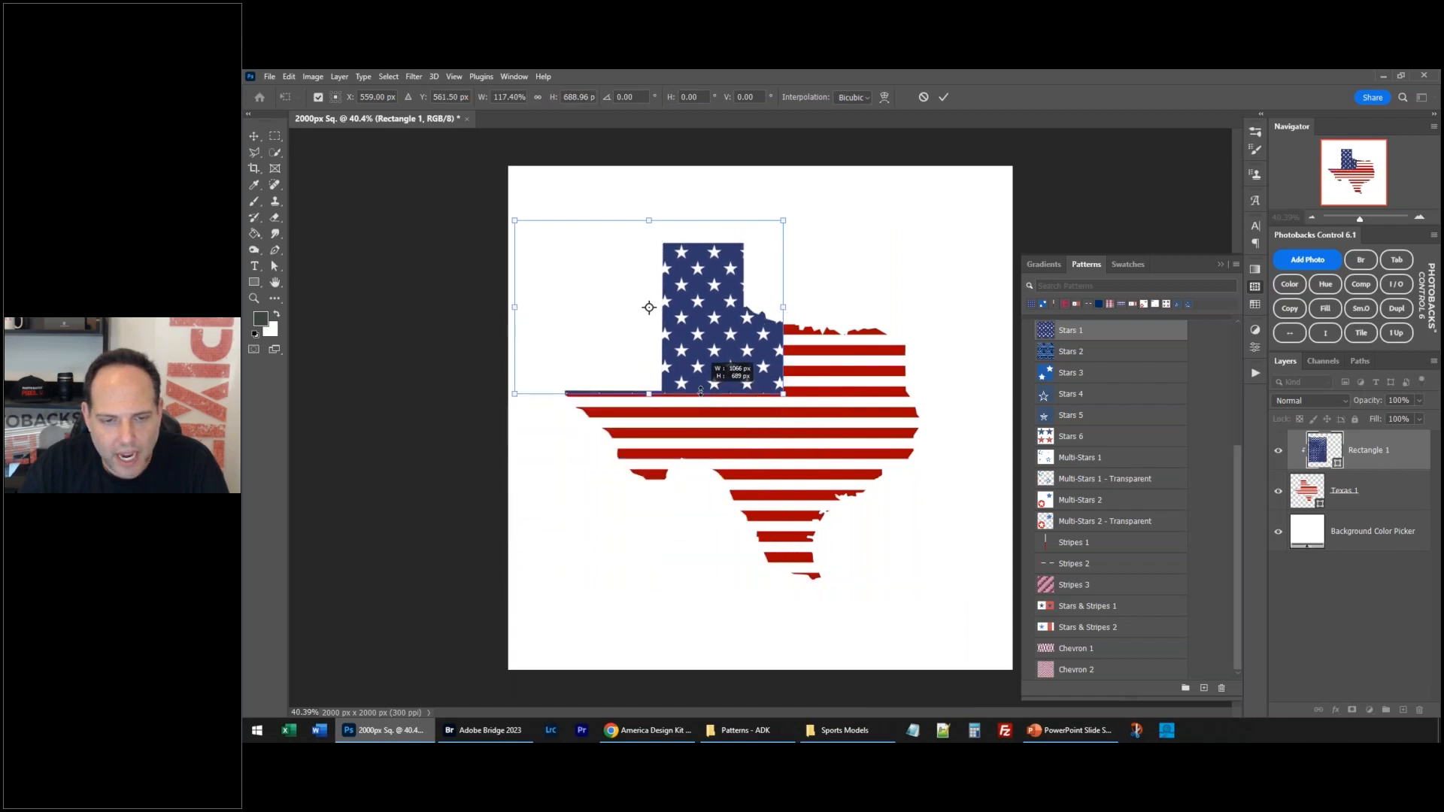
{"action": "left_click", "coordinate": [943, 97]}
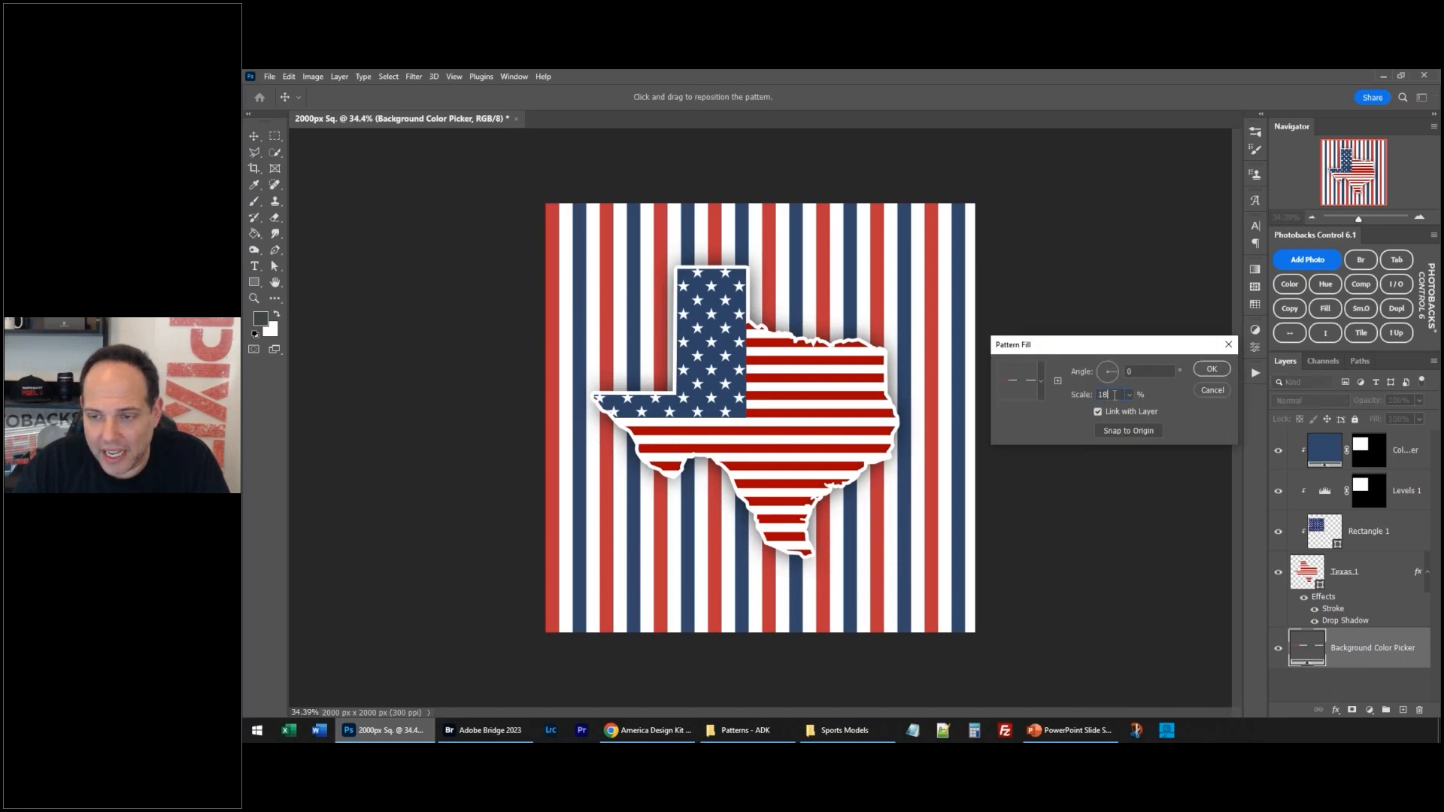
Step: Widen the vertical background stripes to a 35% pattern scale and confirm
{"action": "type", "text": "35"}
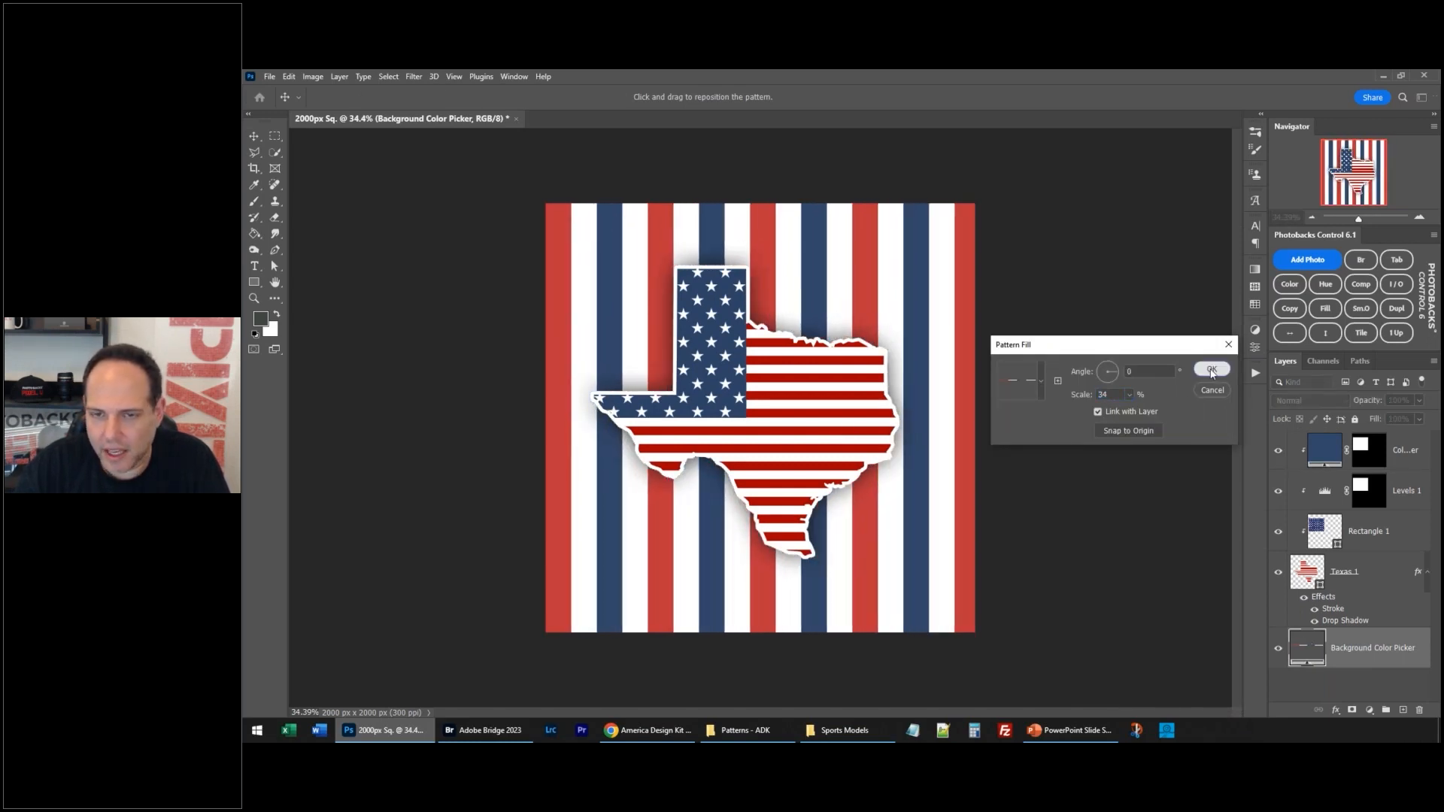
{"action": "left_click", "coordinate": [1210, 369]}
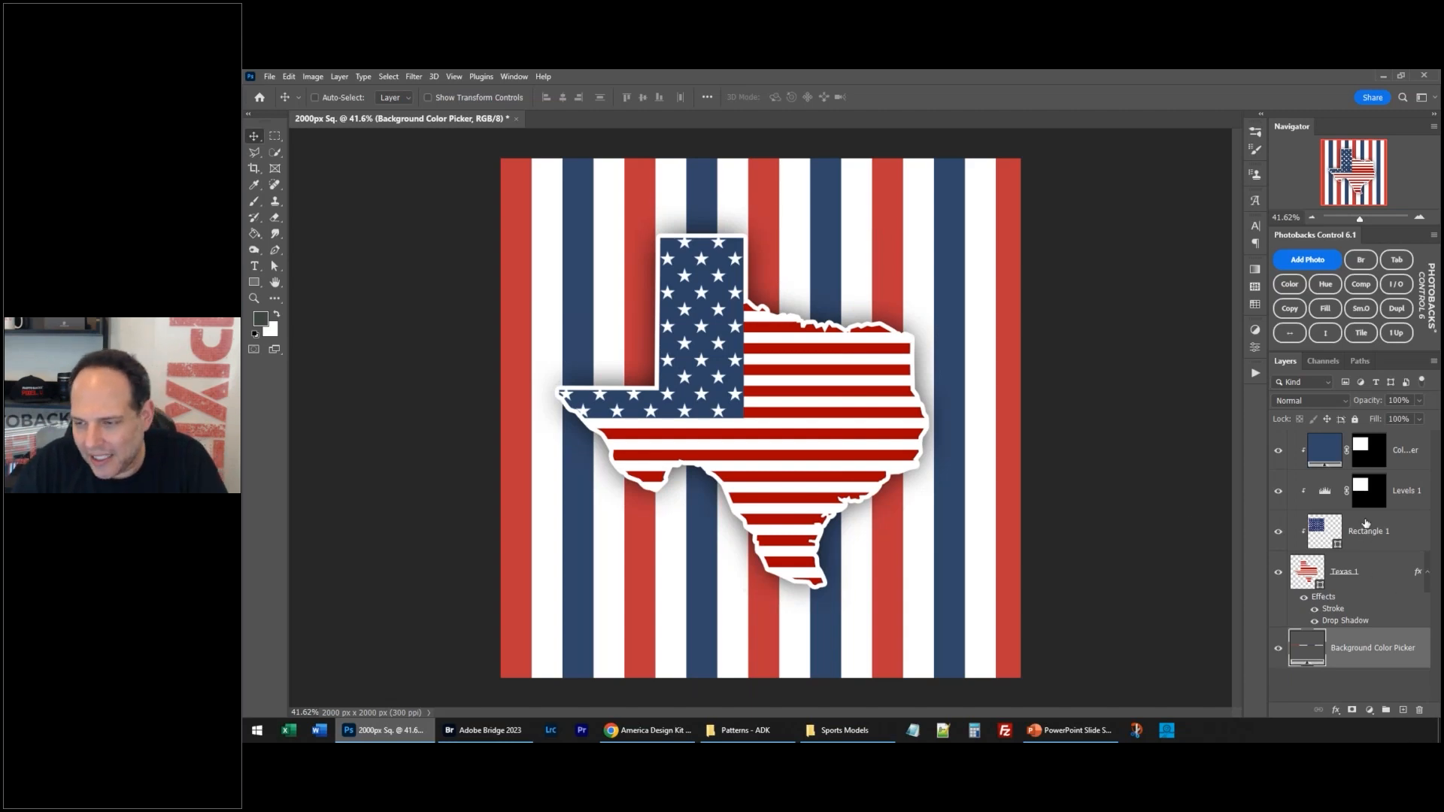
{"action": "left_click", "coordinate": [255, 168]}
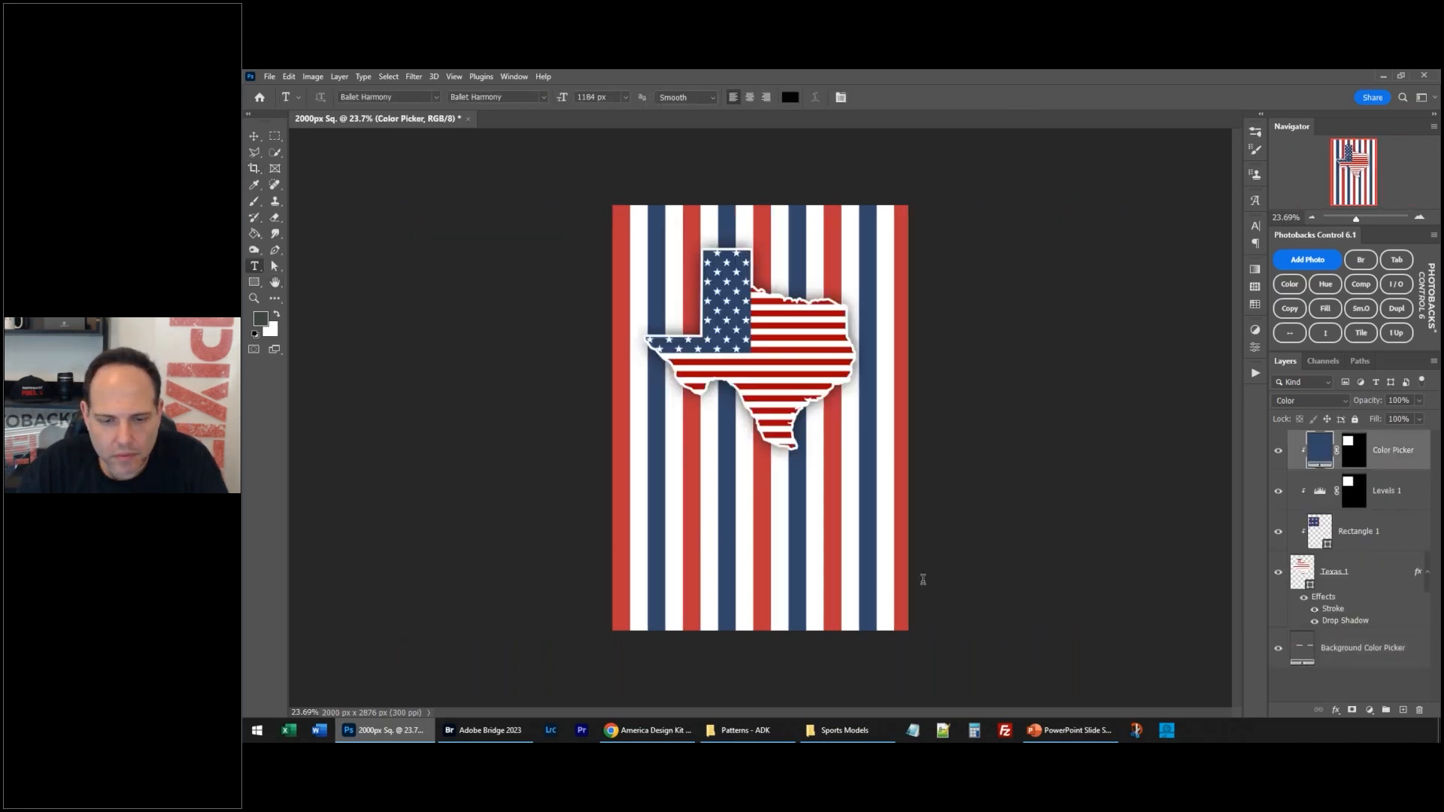
Step: Type 'Home' in Ballet Harmony script below Texas and begin recolouring it
{"action": "type", "text": "Home"}
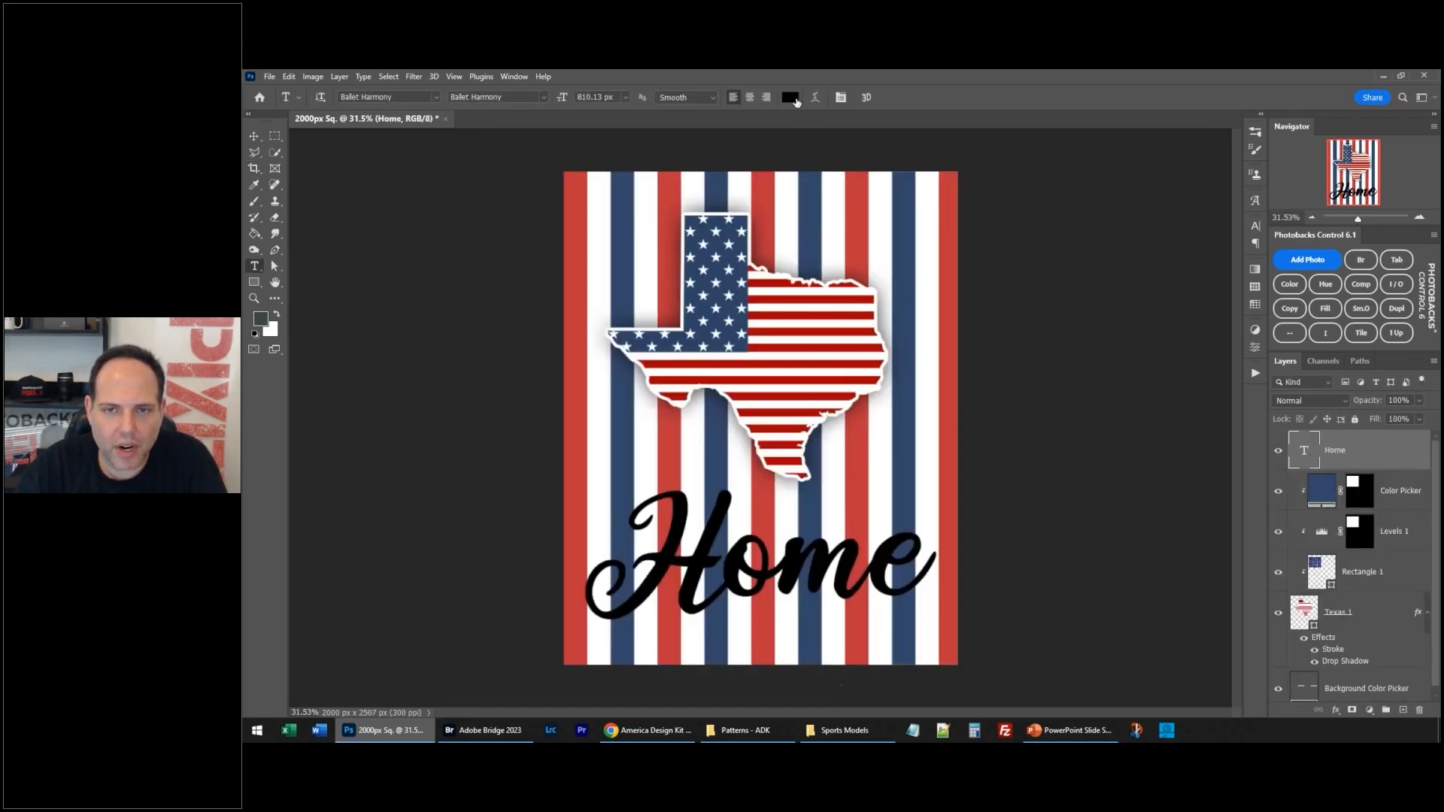
{"action": "left_click", "coordinate": [789, 97]}
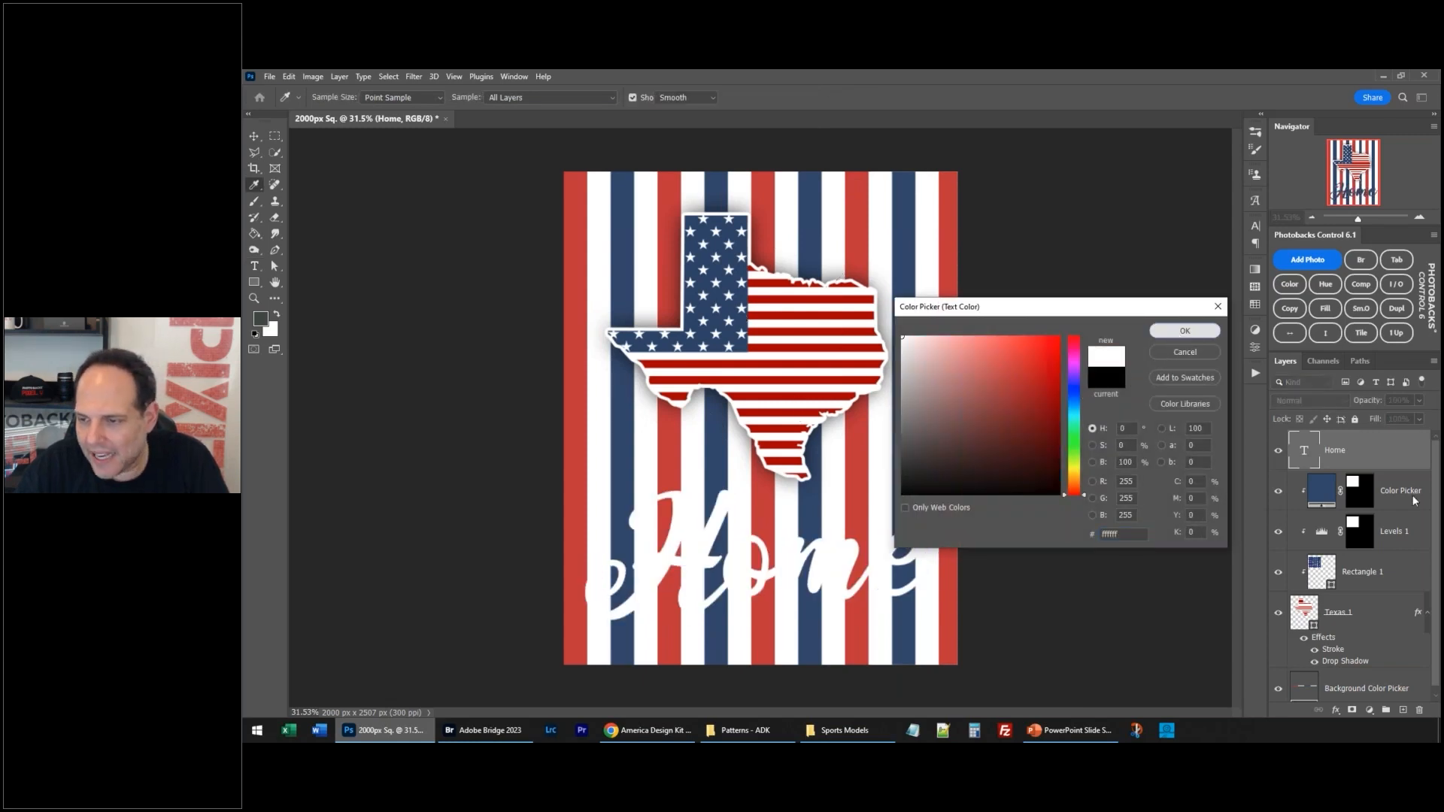
Step: Copy the Texas white outline and drop shadow onto Home, sampling navy from a stripe
{"action": "left_click", "coordinate": [1184, 329]}
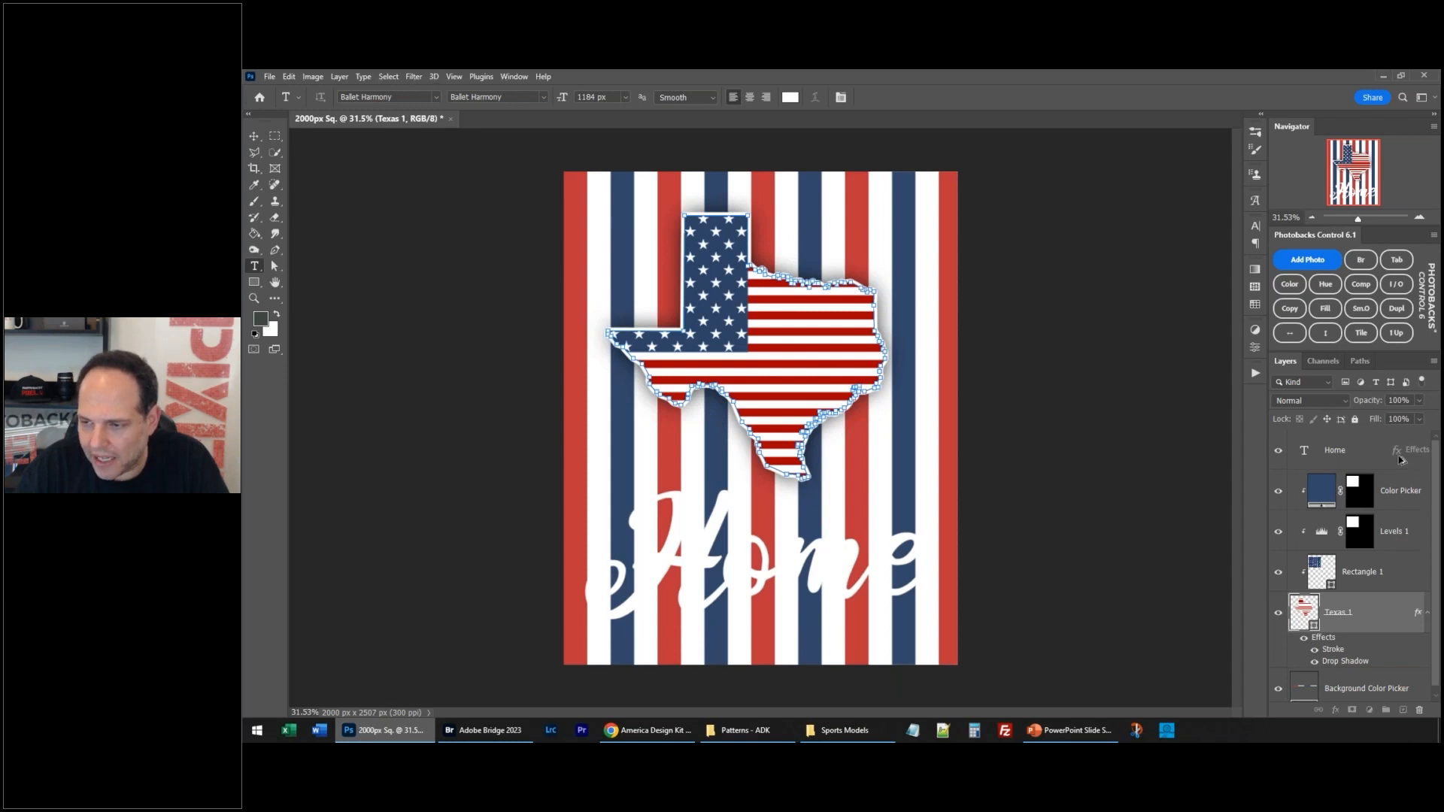
{"action": "left_click", "coordinate": [1303, 449]}
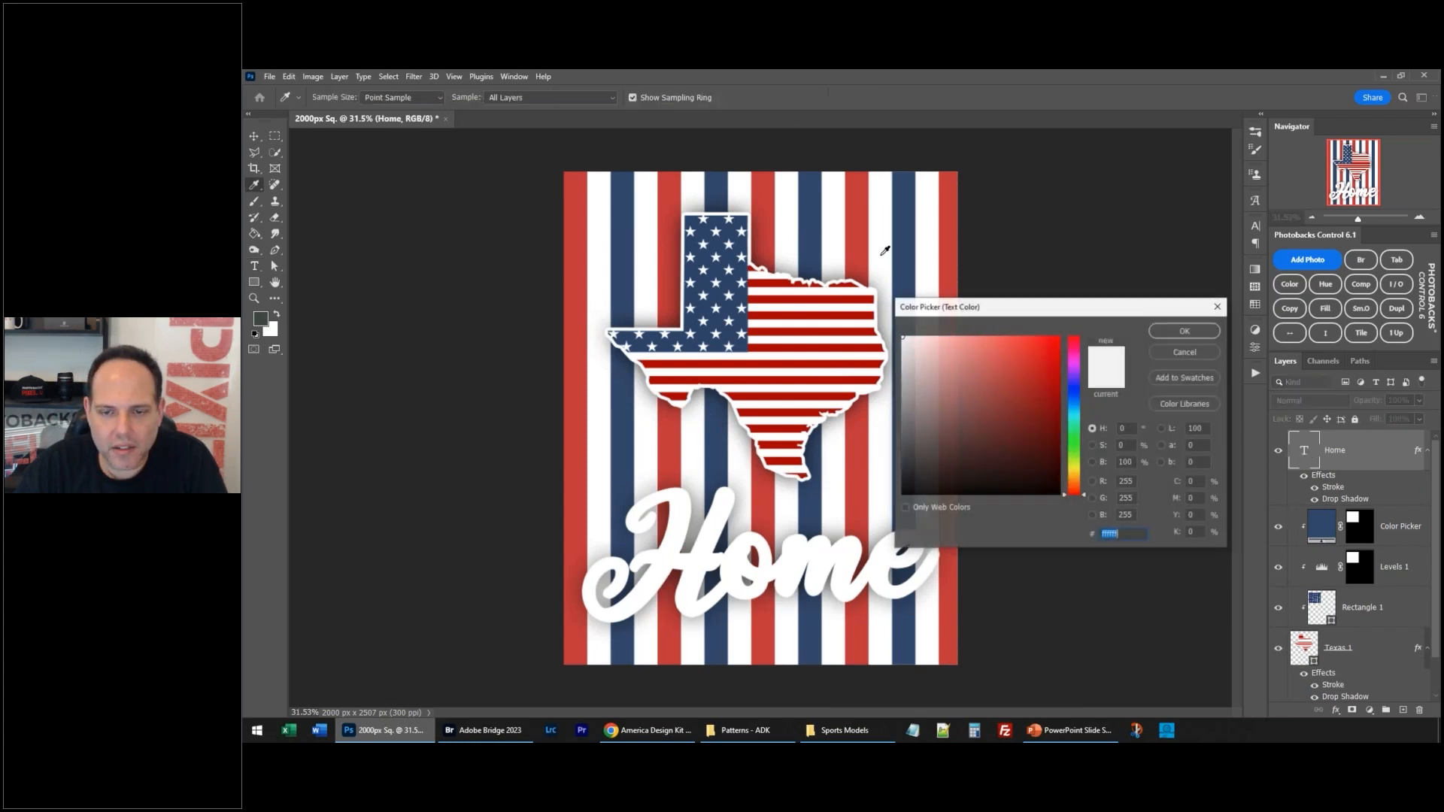
{"action": "left_click", "coordinate": [992, 431]}
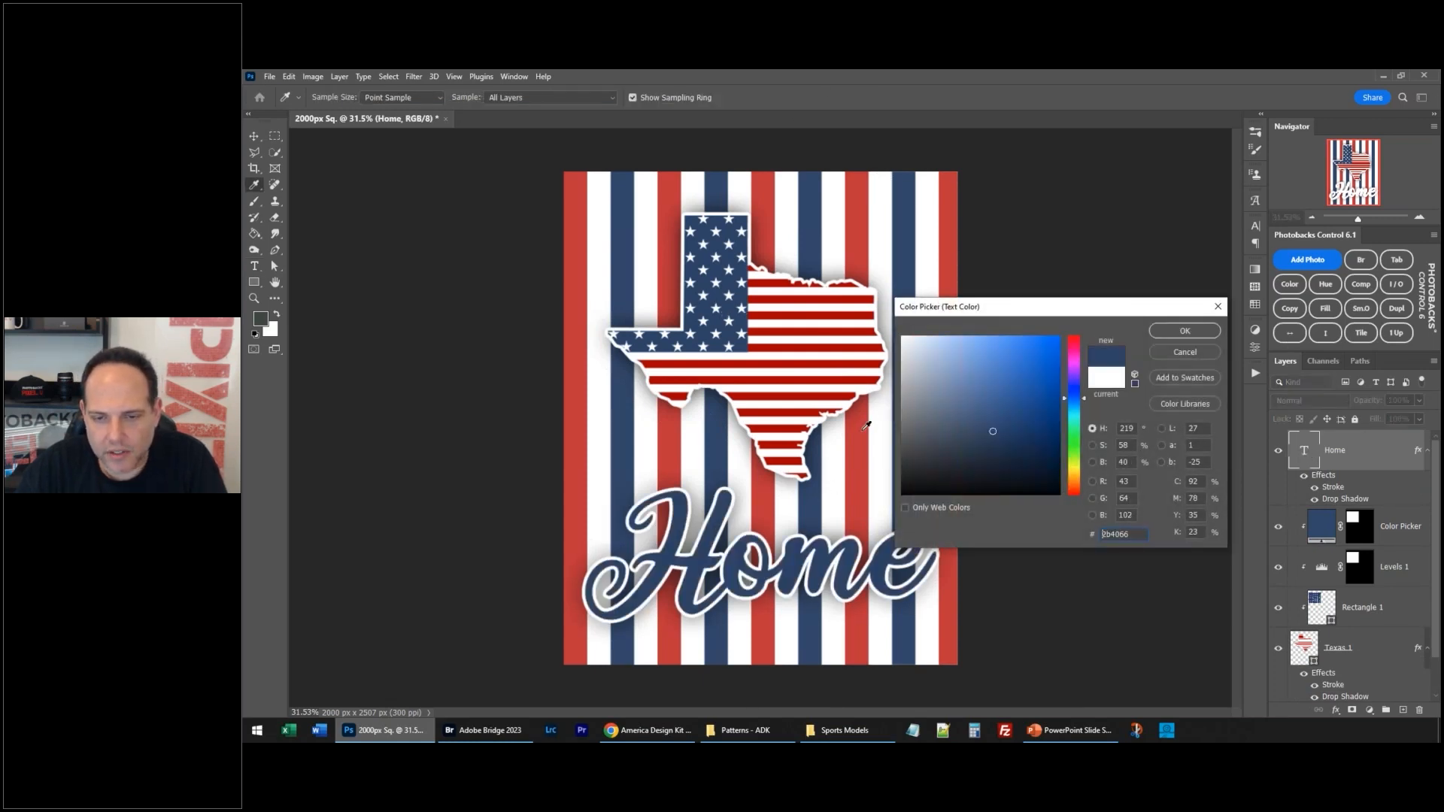